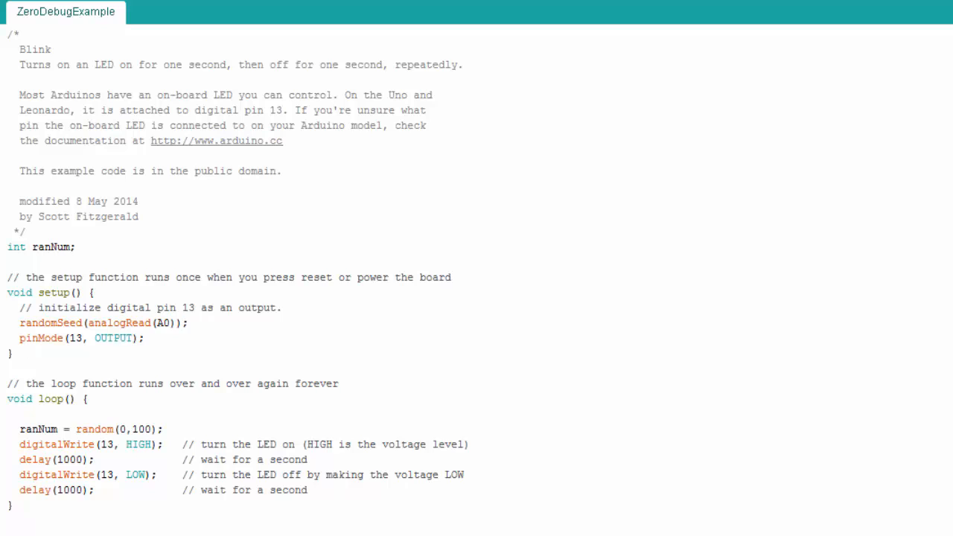
mouse_move(97, 438)
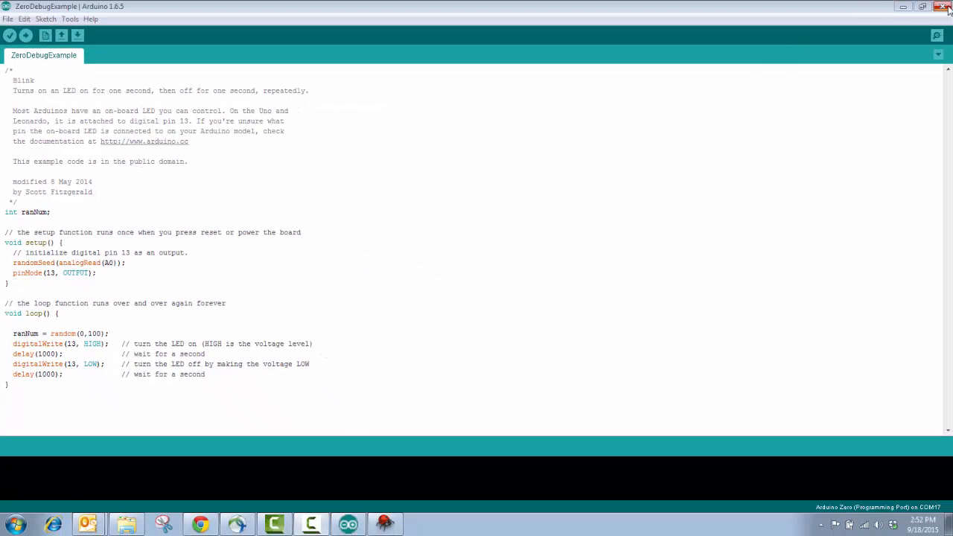
mouse_move(941, 6)
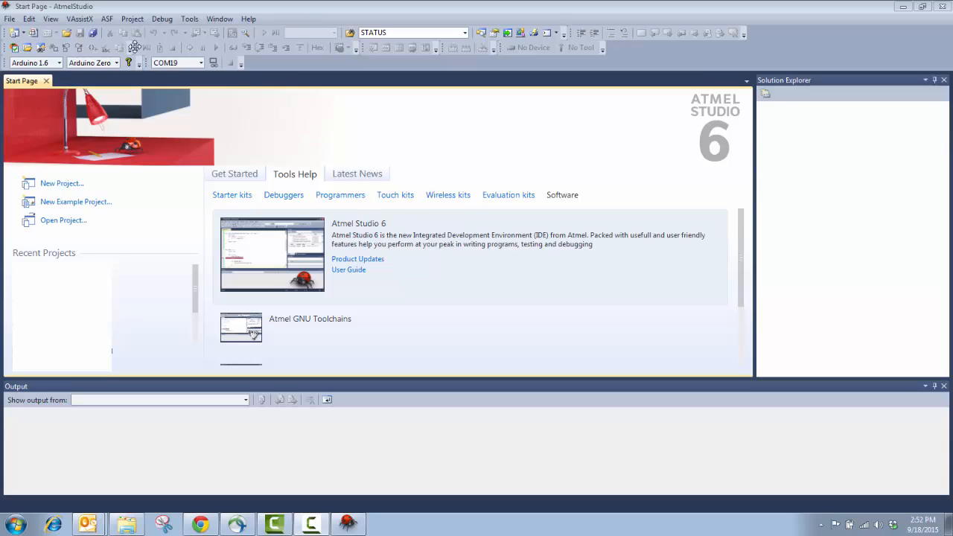
mouse_move(167, 227)
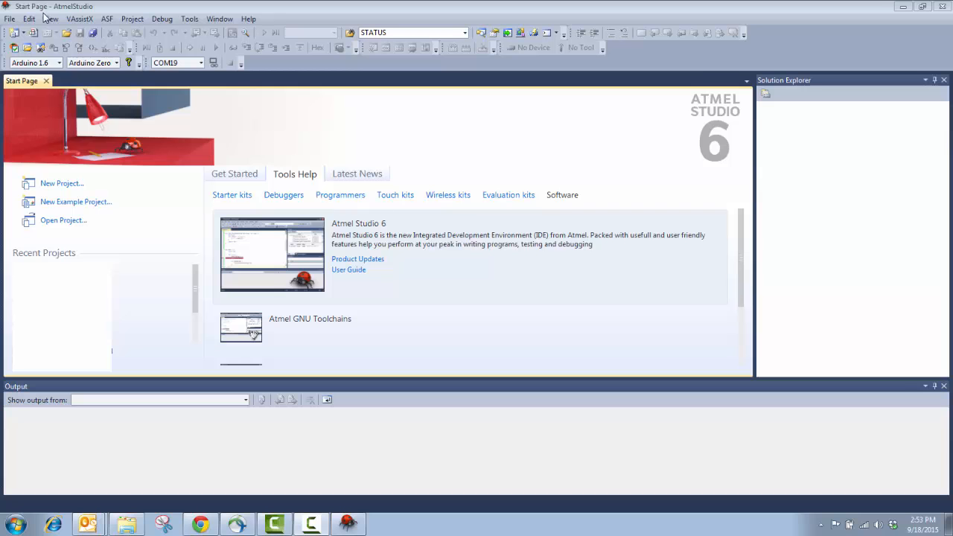
- Display the File menu's open-project, file and Arduino project commands from the start page
left_click(11, 20)
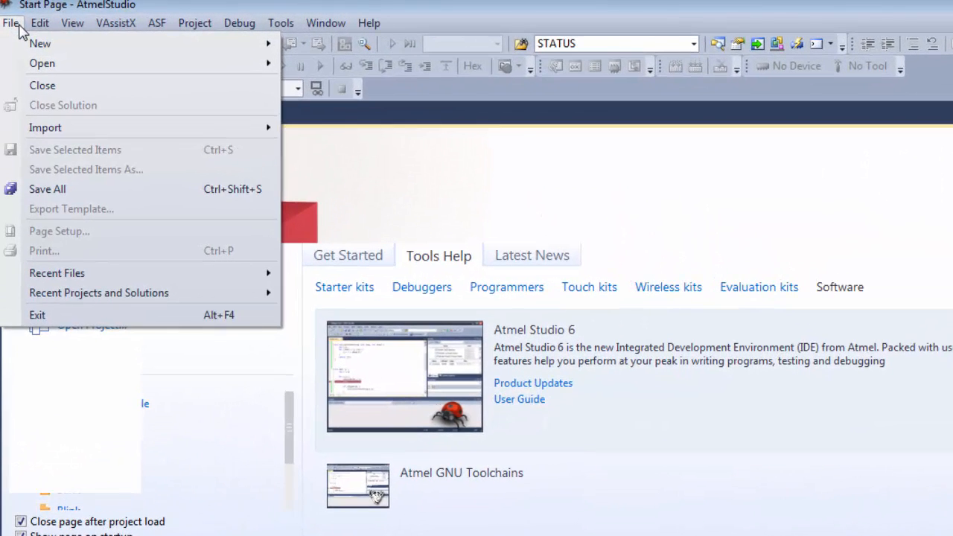
mouse_move(44, 45)
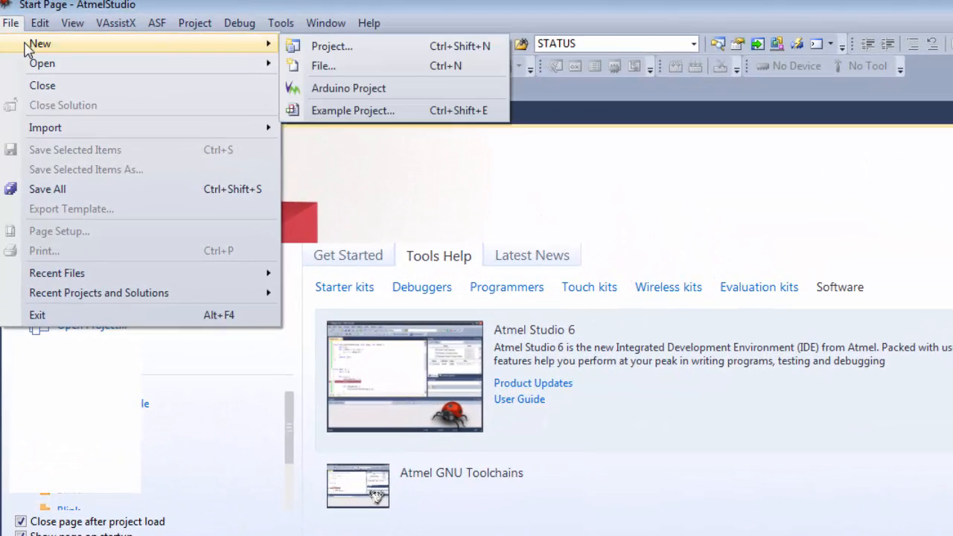
mouse_move(52, 84)
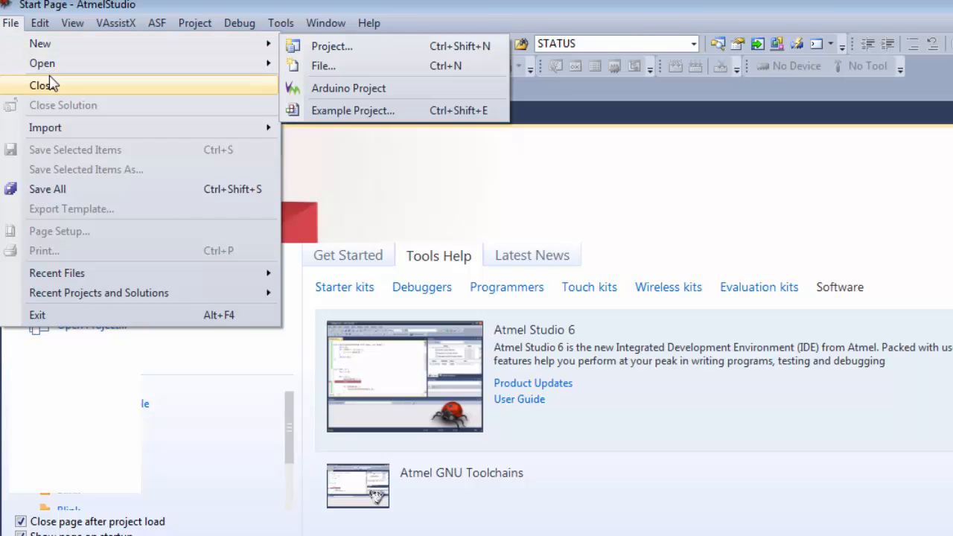
mouse_move(42, 62)
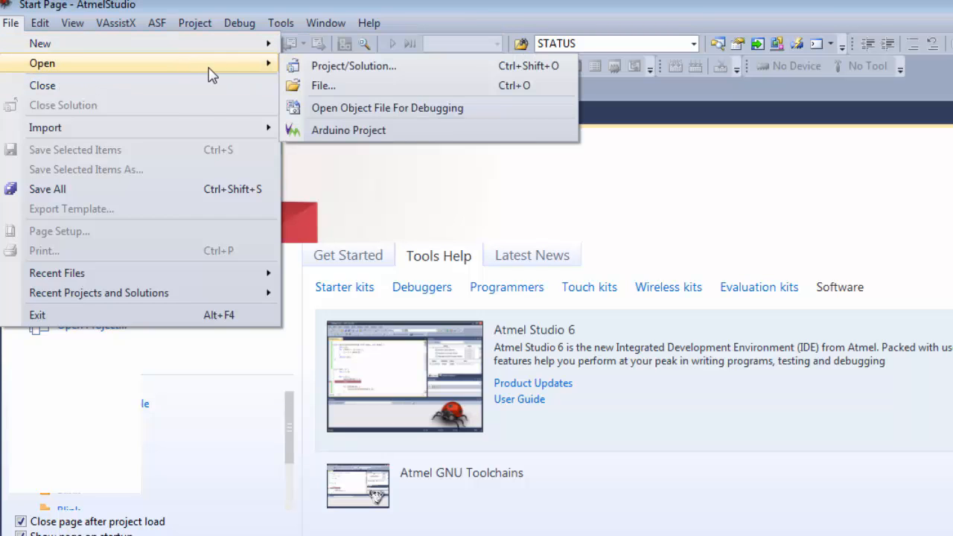
mouse_move(300, 136)
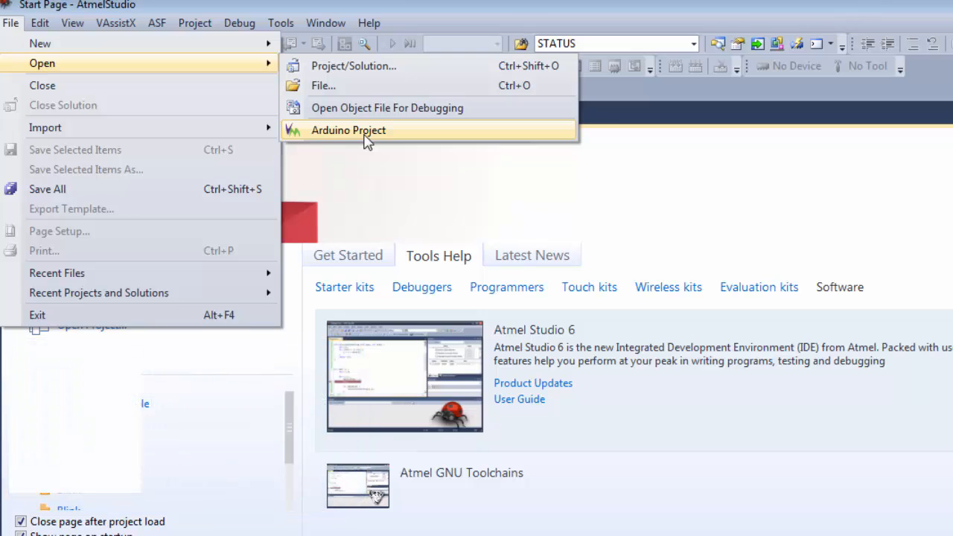
- Load ZeroDebugExample.ino from the ZeroDebugExample folder as an Arduino project
left_click(346, 130)
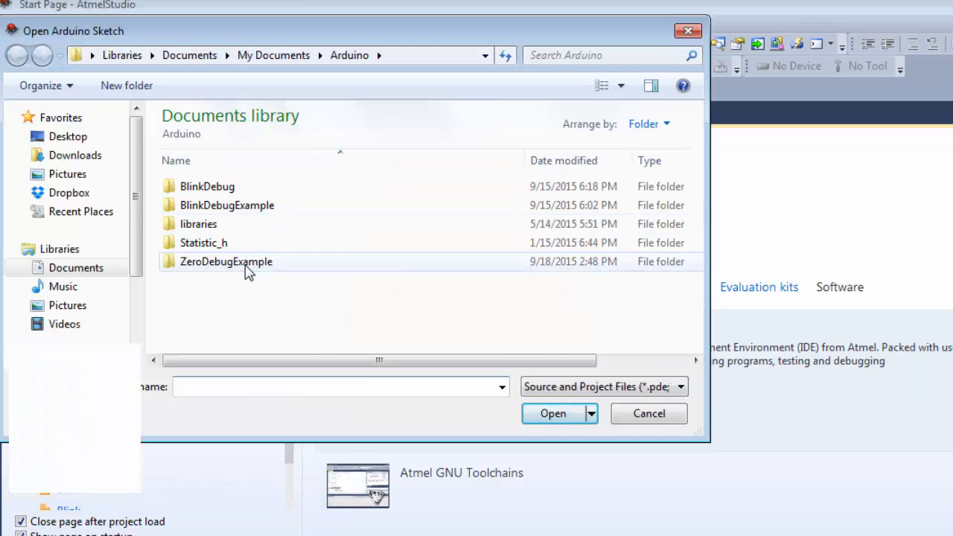
double_click(226, 261)
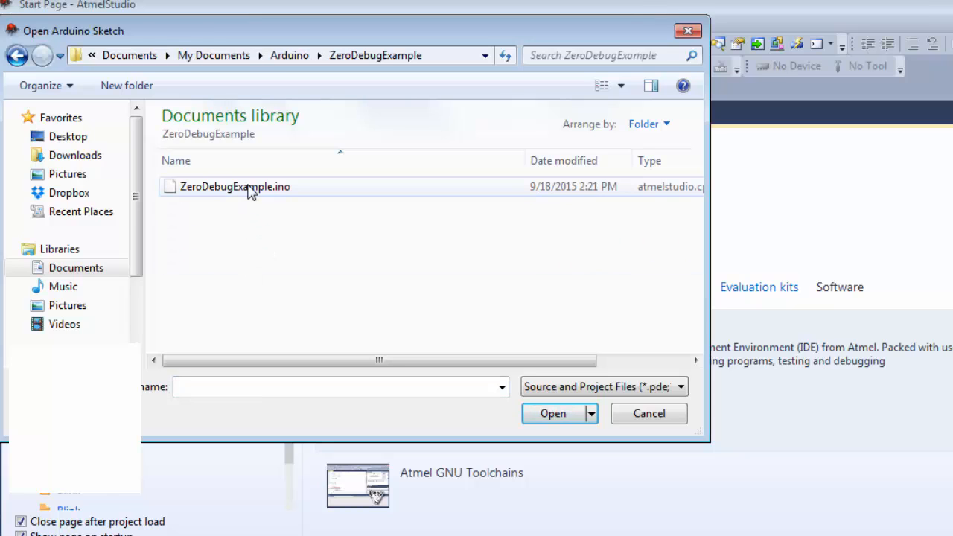
left_click(234, 187)
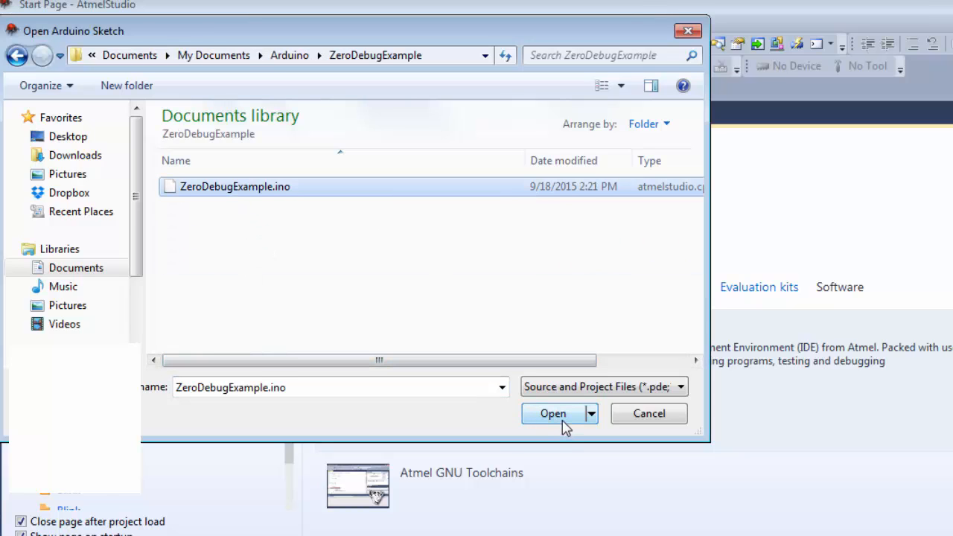
left_click(553, 413)
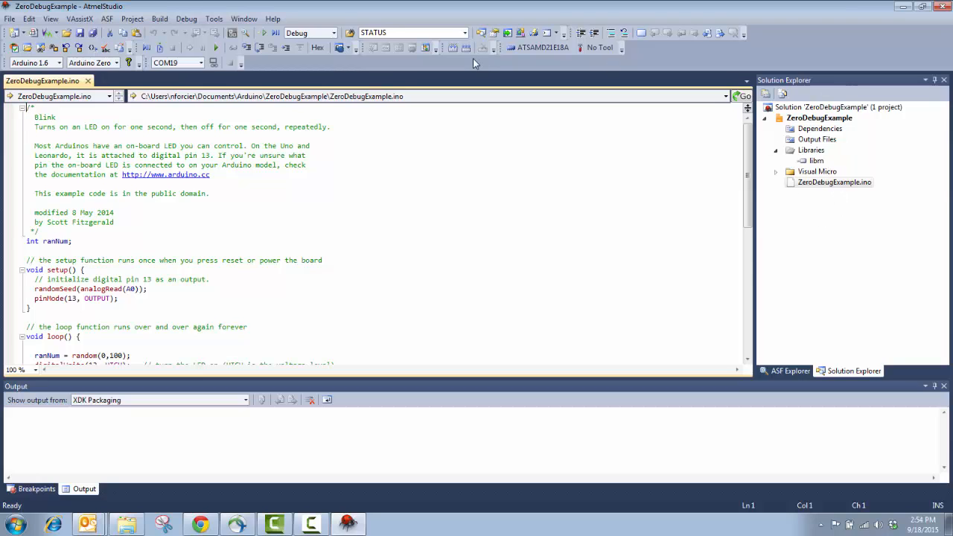
left_click(49, 21)
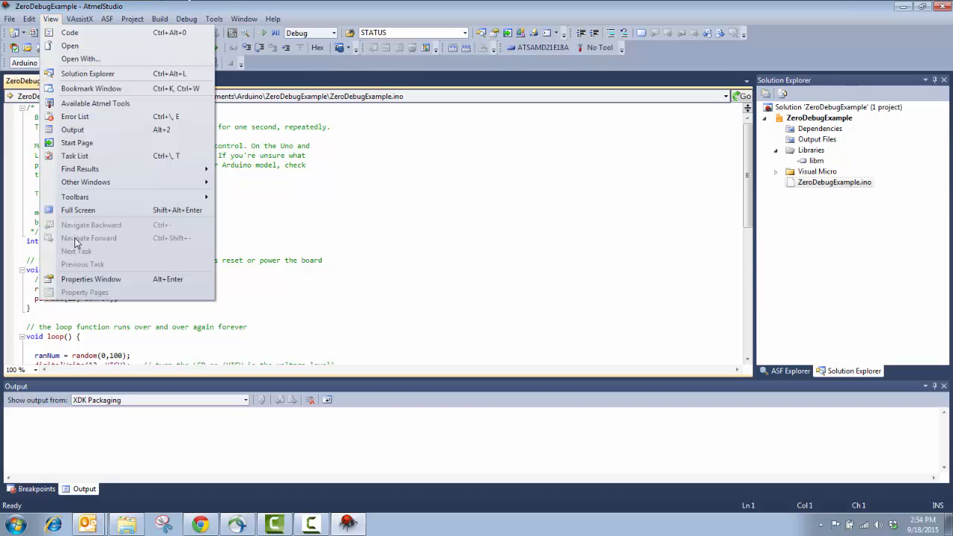
mouse_move(95, 186)
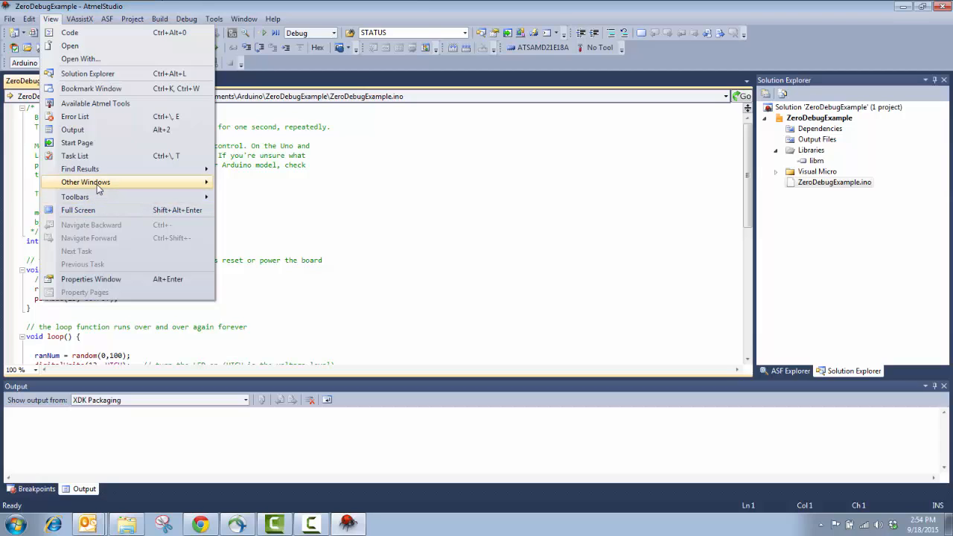
mouse_move(87, 73)
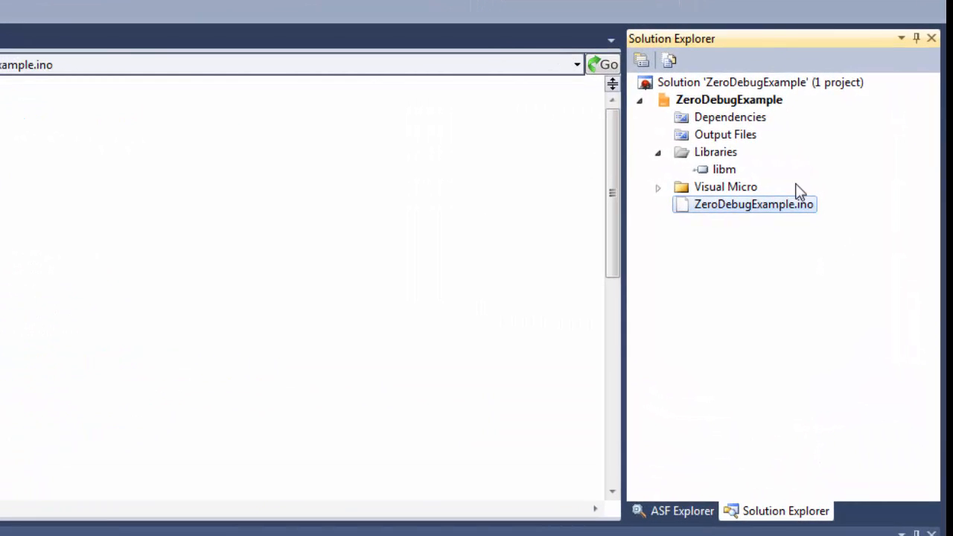
mouse_move(813, 213)
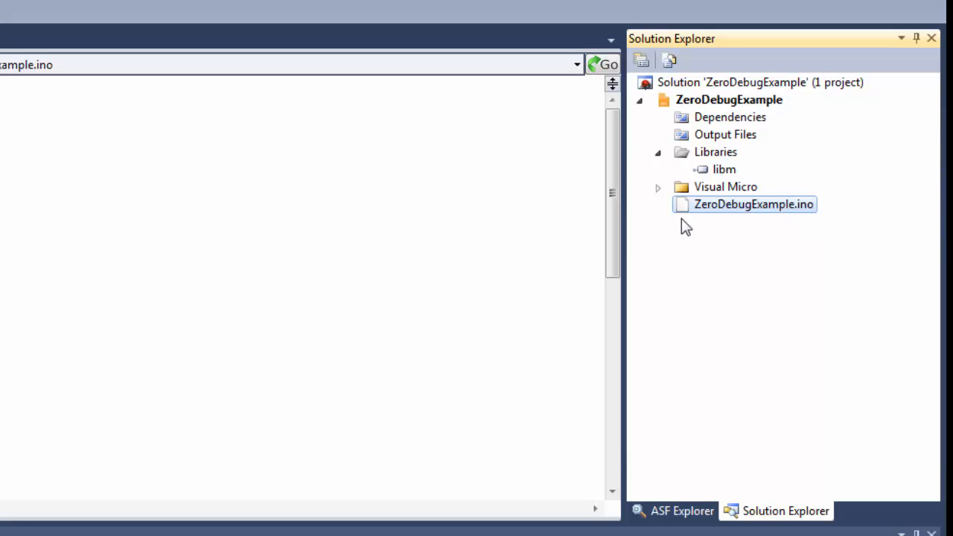
mouse_move(673, 218)
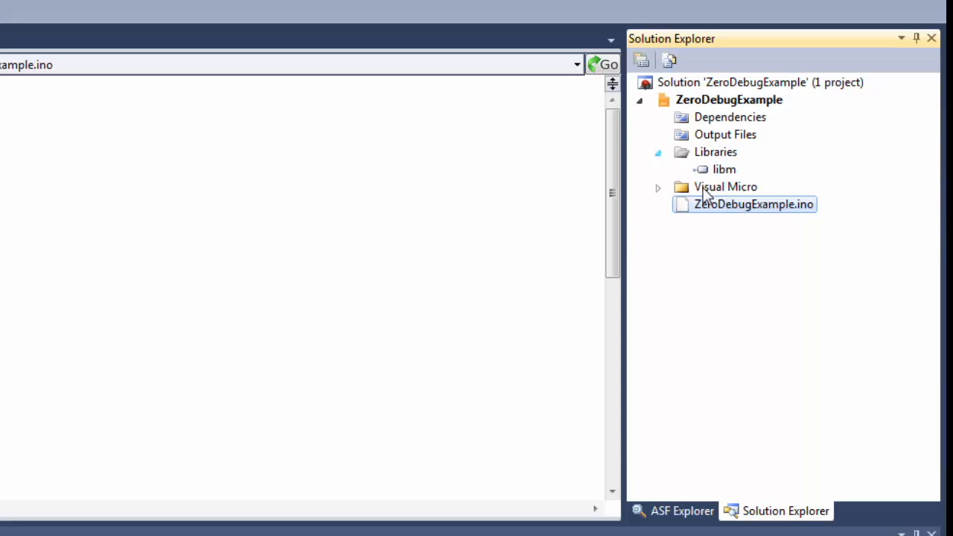
mouse_move(817, 203)
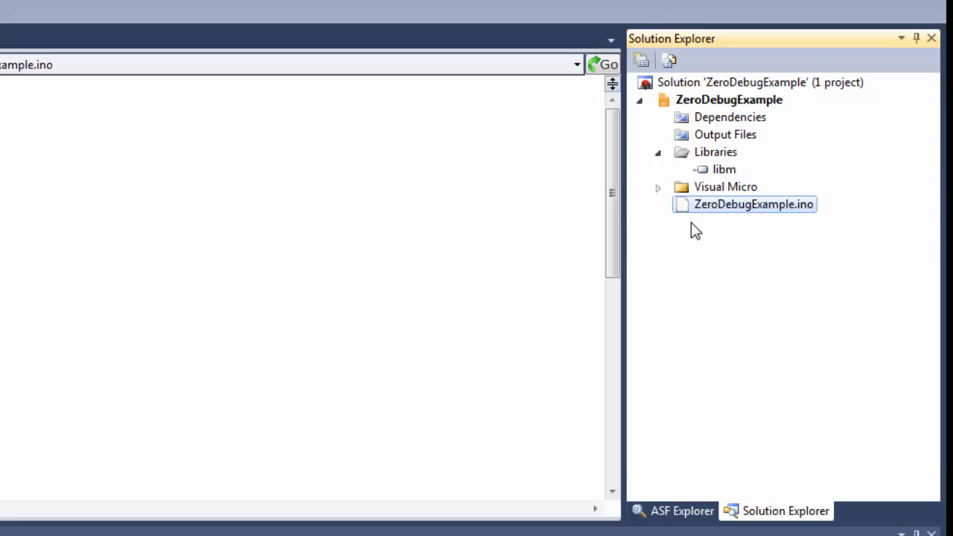
mouse_move(741, 209)
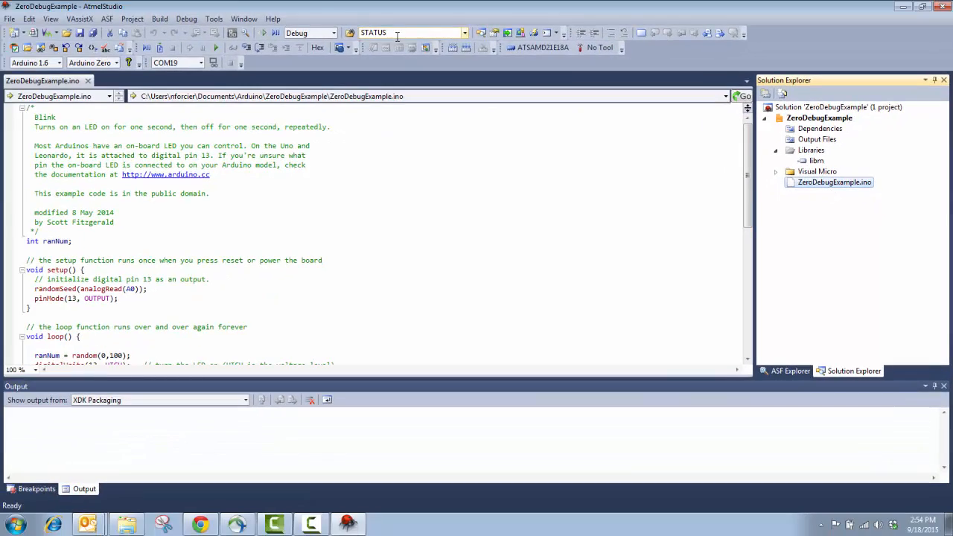
left_click(211, 20)
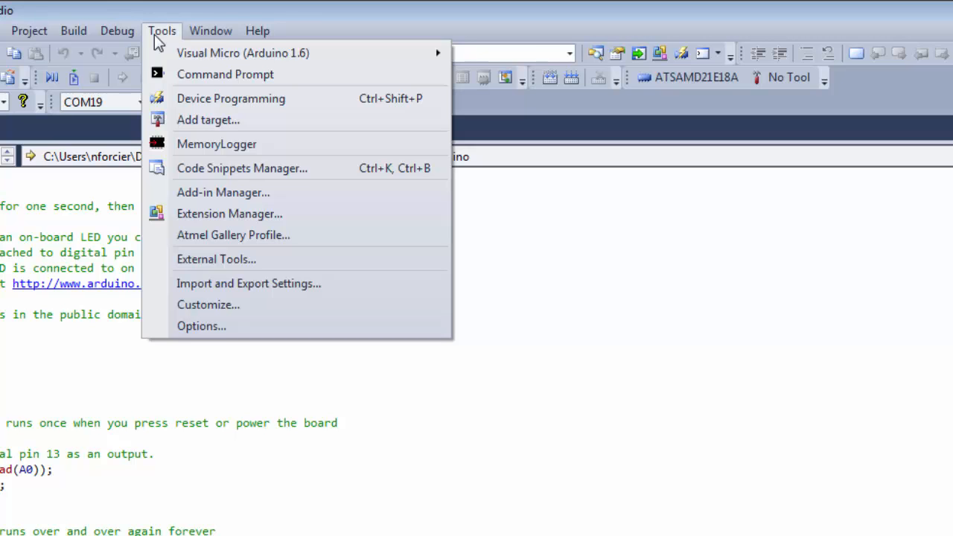
- Review Visual Micro settings: COM19 serial port and automatic debugging enabled
left_click(211, 31)
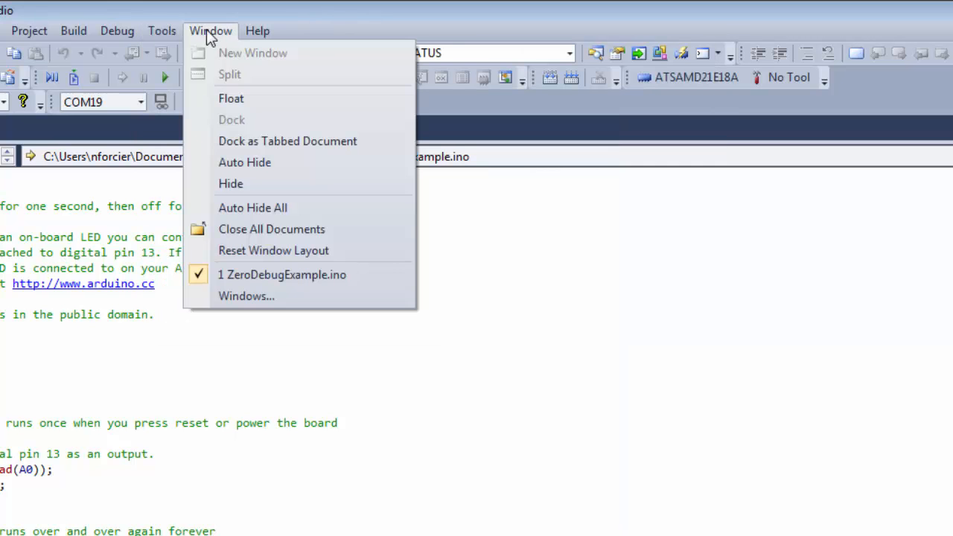
left_click(162, 31)
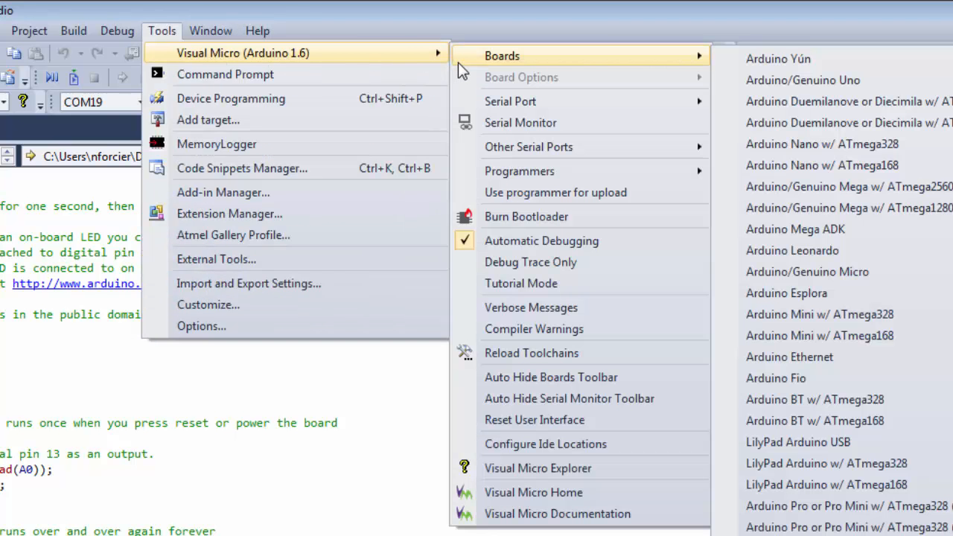
mouse_move(530, 58)
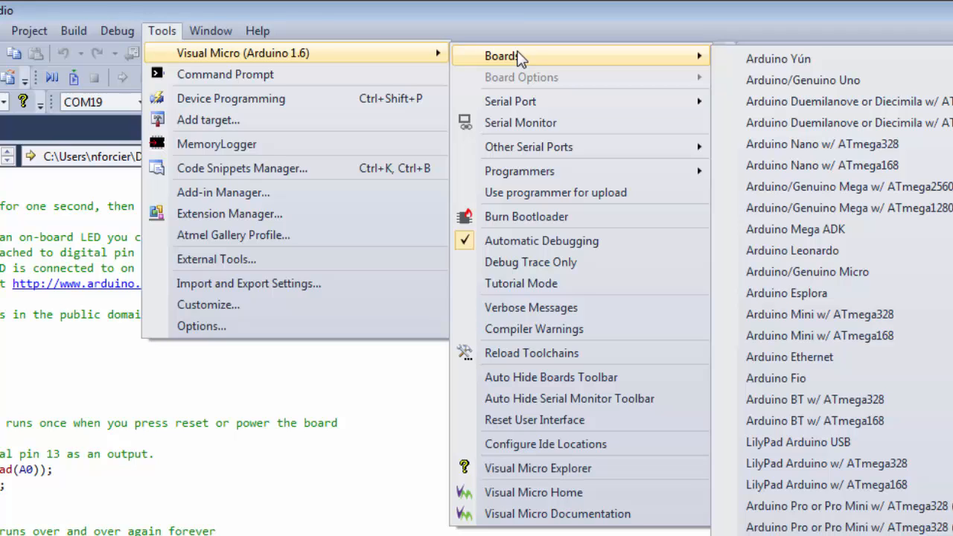
mouse_move(510, 102)
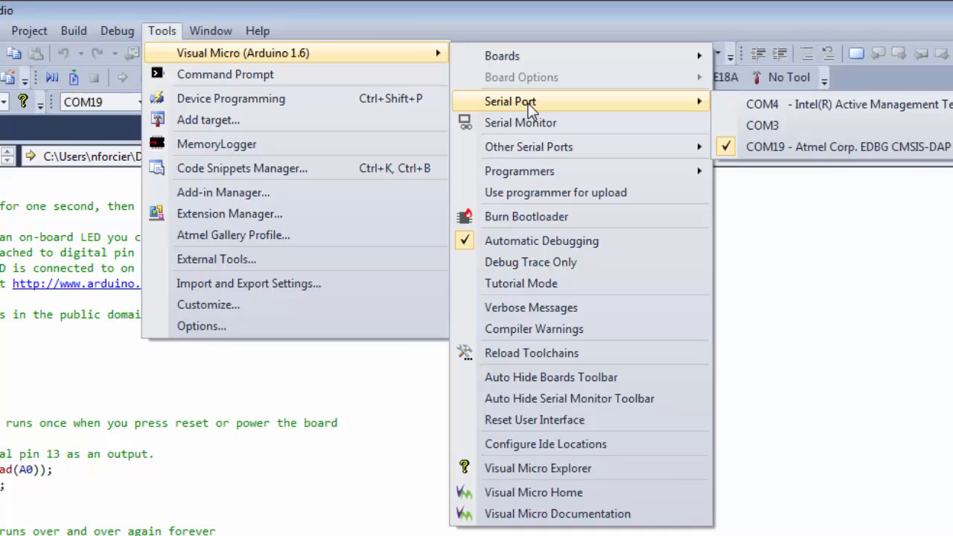
mouse_move(533, 123)
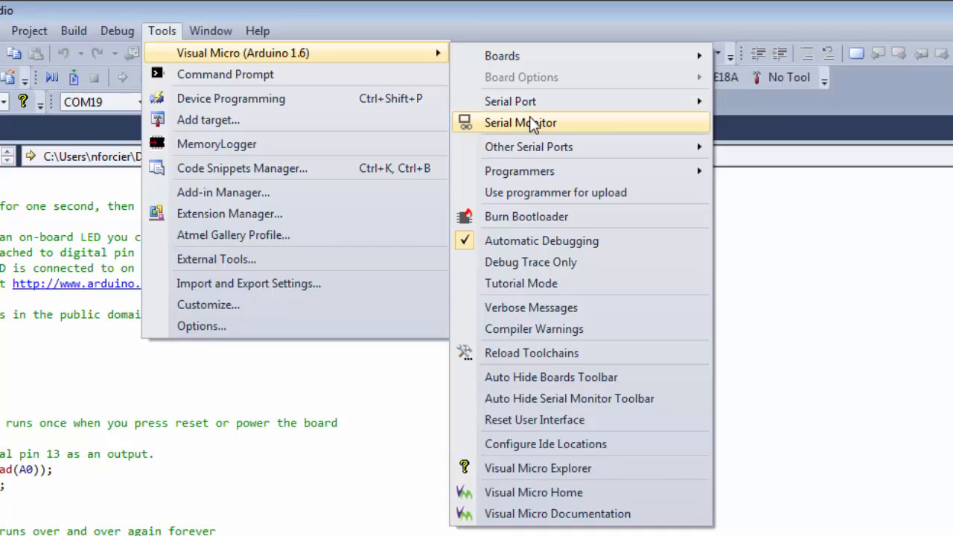
mouse_move(531, 216)
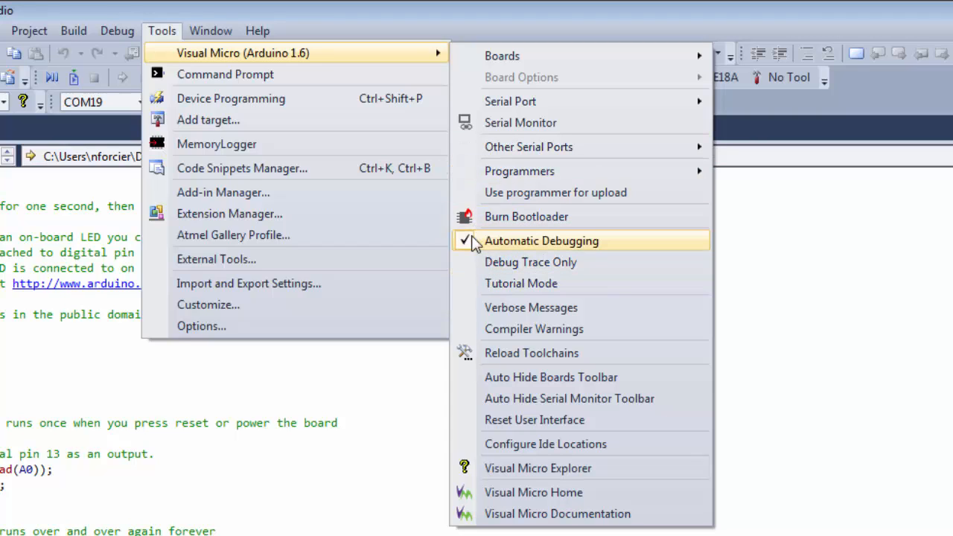
mouse_move(477, 253)
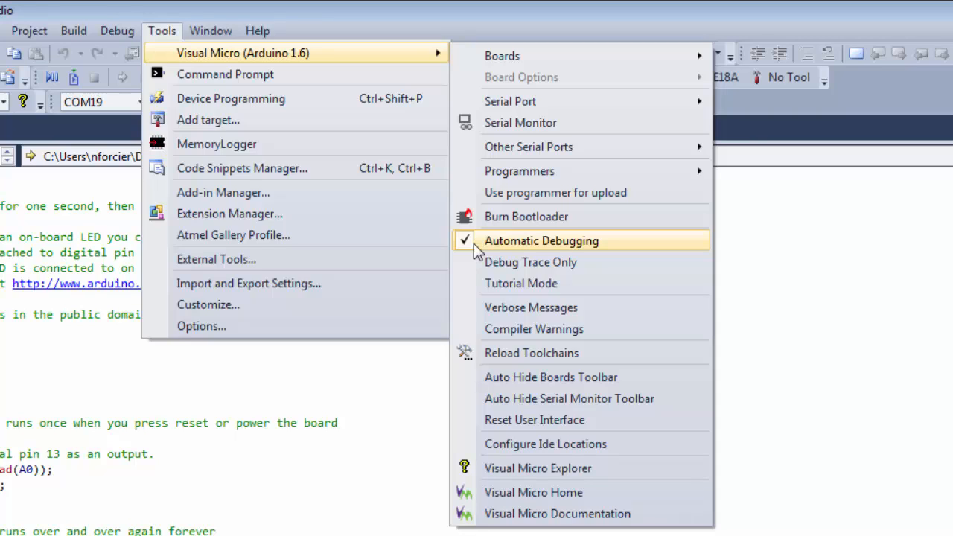
left_click(541, 241)
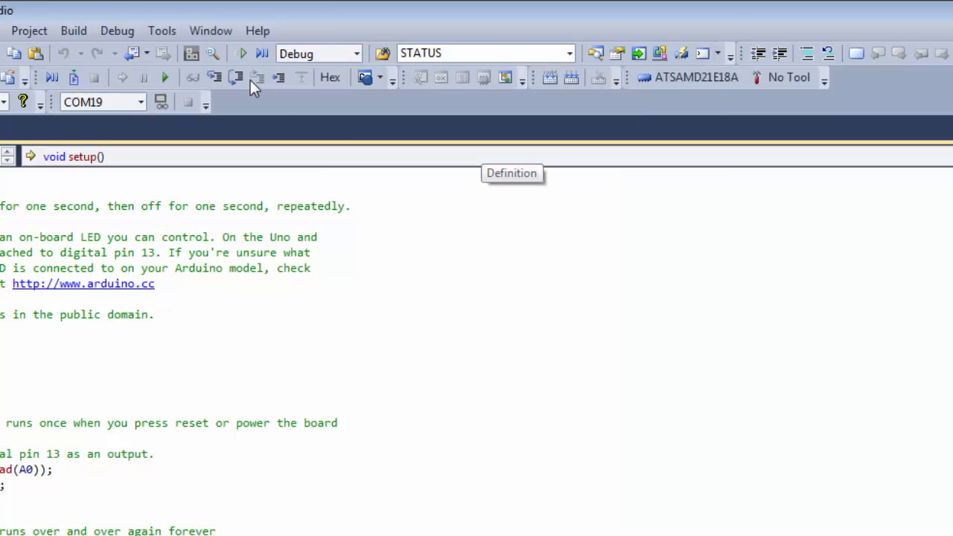
mouse_move(831, 361)
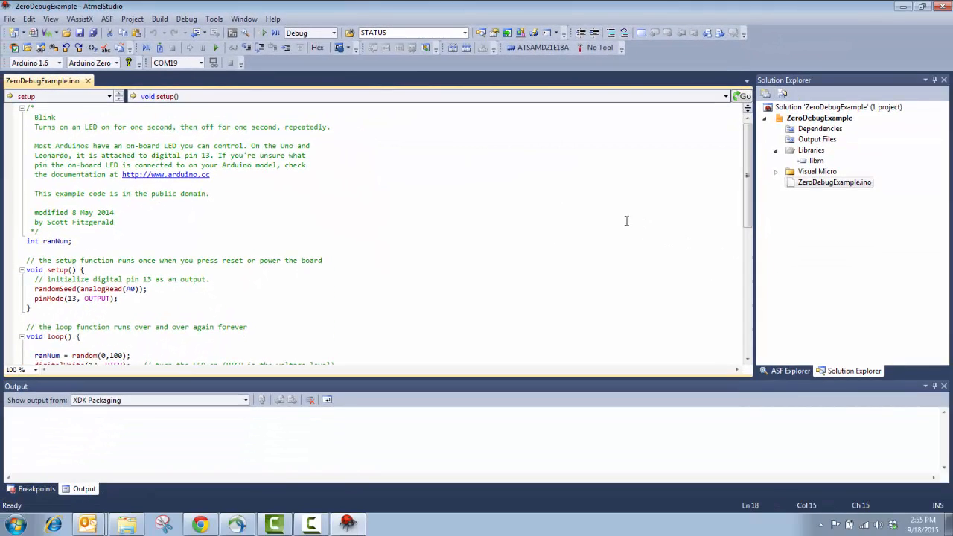
mouse_move(767, 144)
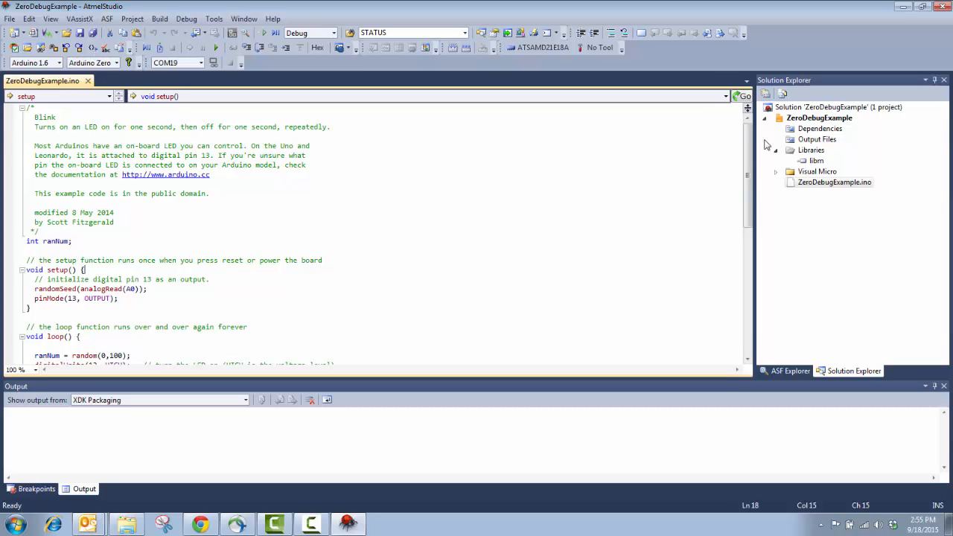
- Select the ZeroDebugExample project in Solution Explorer and bring up the View menu
left_click(819, 117)
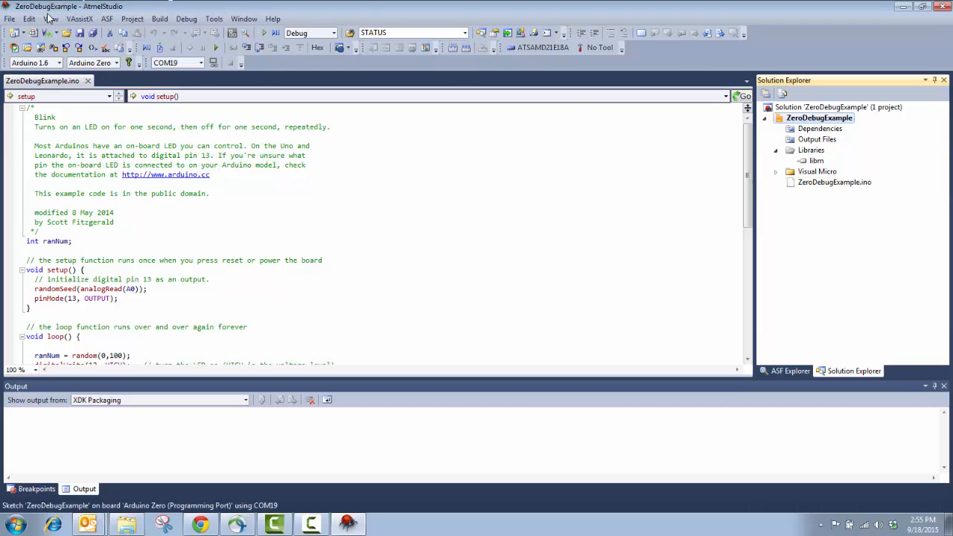
left_click(51, 19)
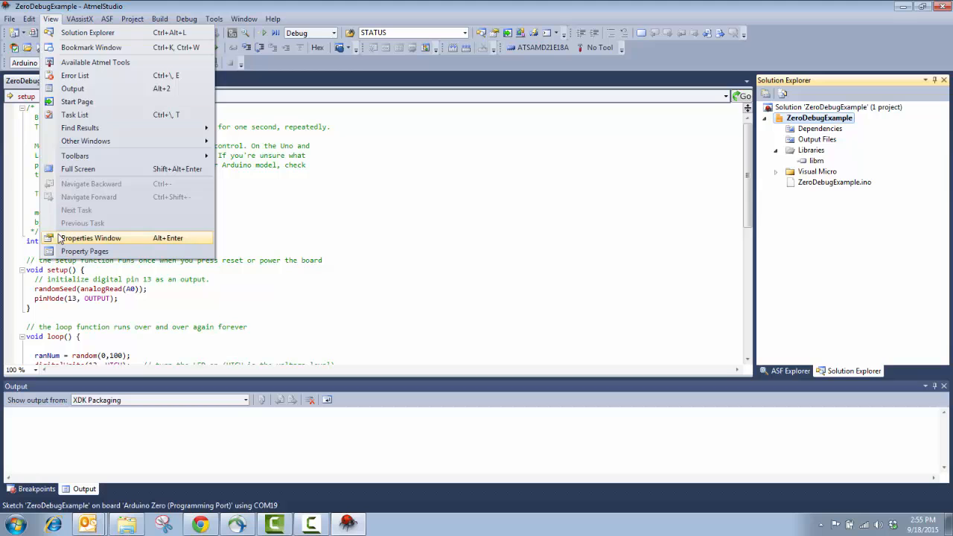
- Show the project's Properties window and switch Micro Debug from None to Full
left_click(91, 237)
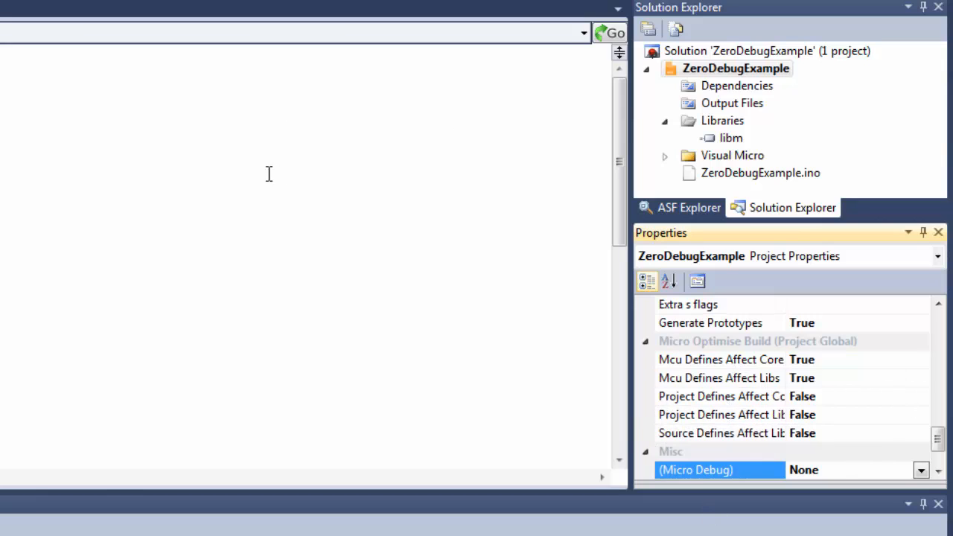
mouse_move(760, 336)
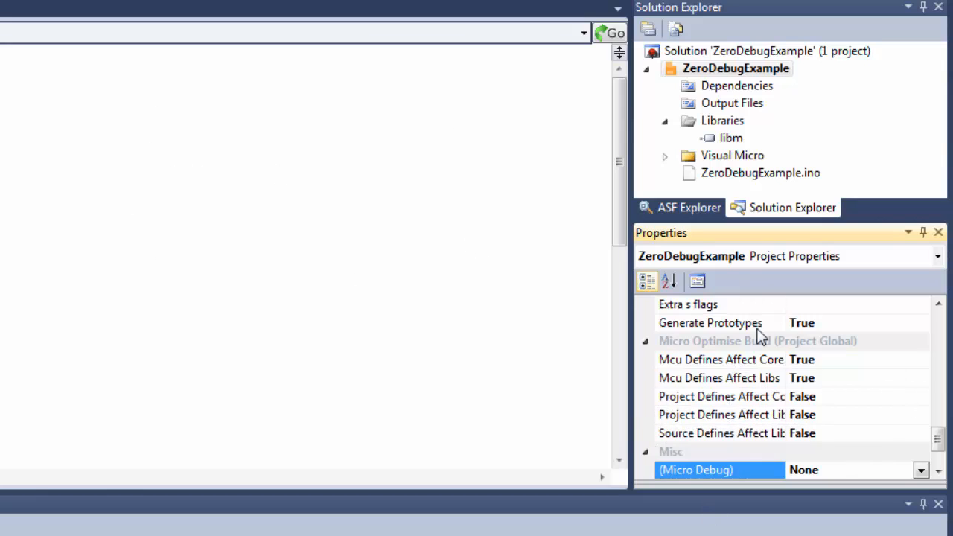
mouse_move(815, 335)
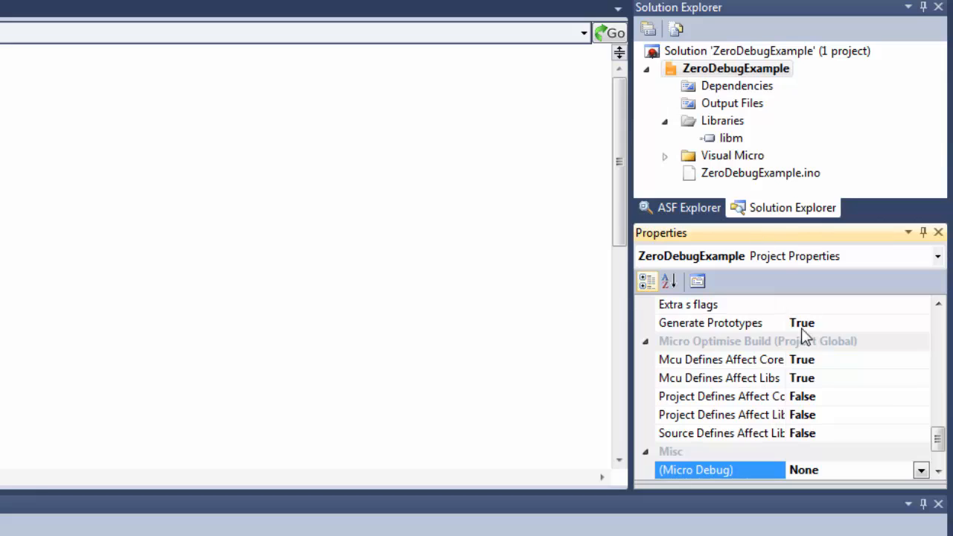
mouse_move(865, 437)
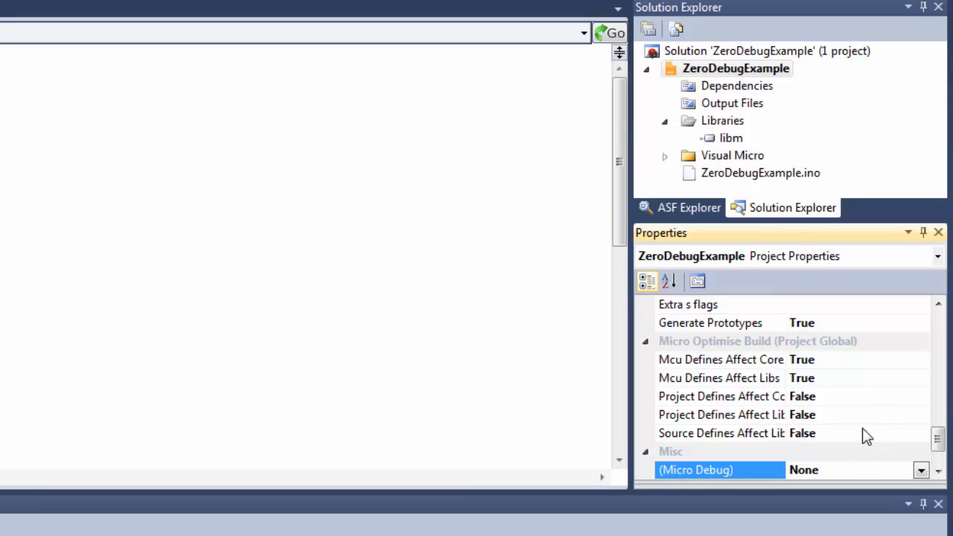
mouse_move(896, 434)
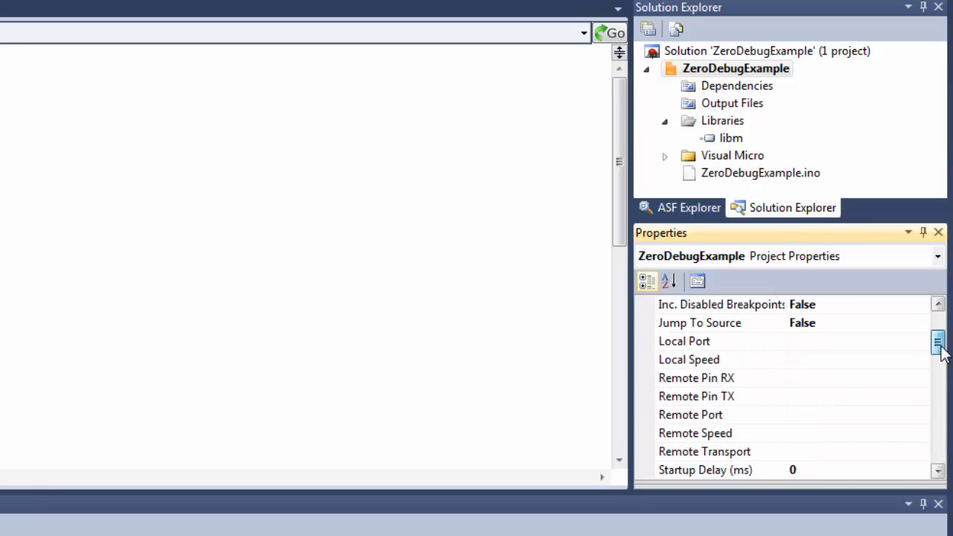
scroll("down", 3)
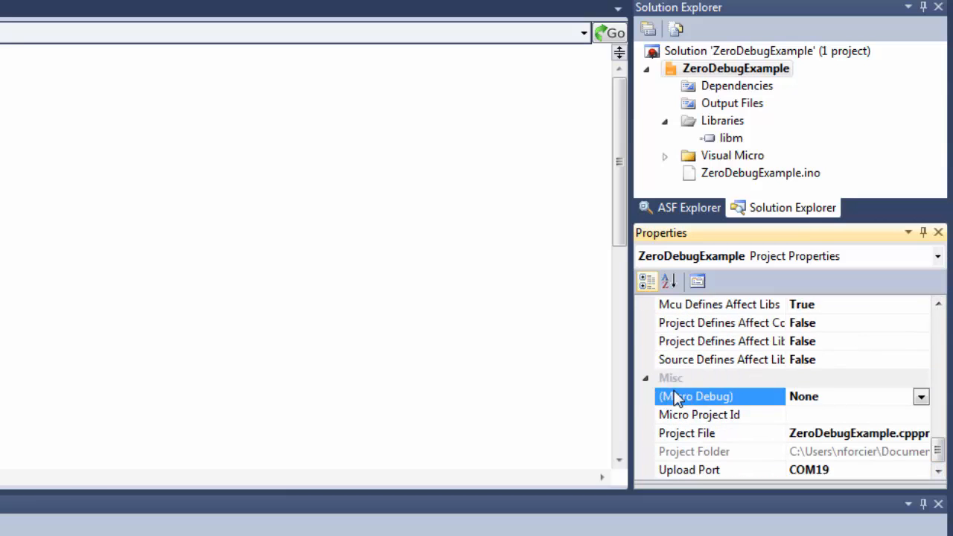
mouse_move(714, 404)
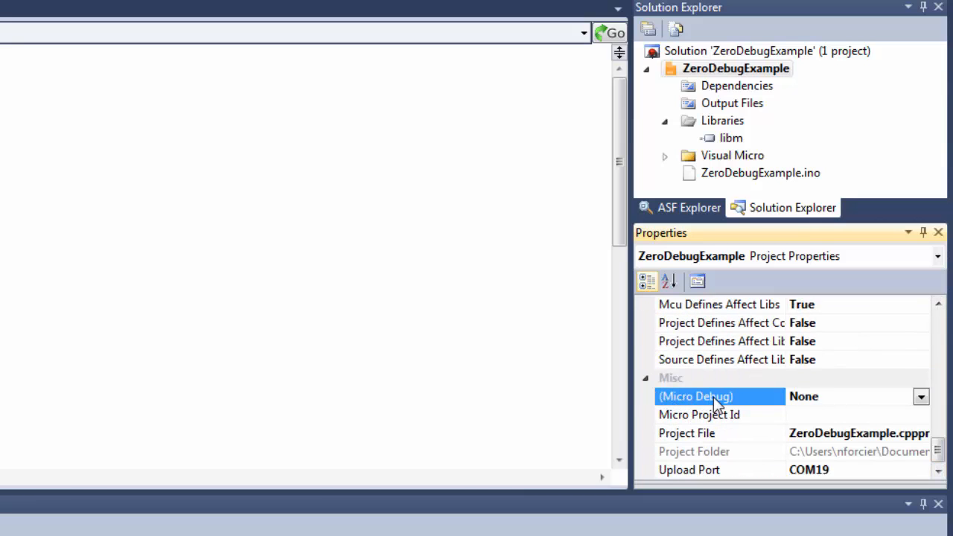
left_click(918, 397)
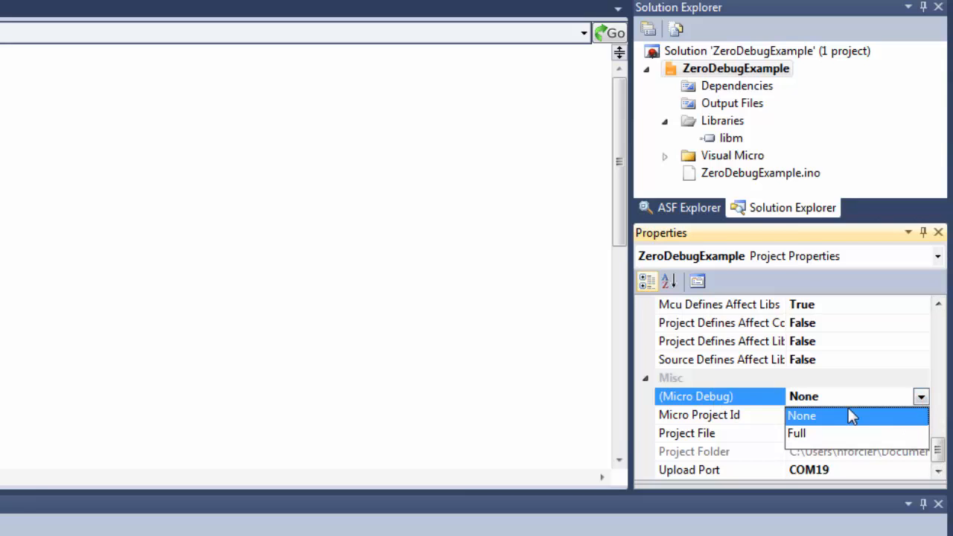
left_click(798, 432)
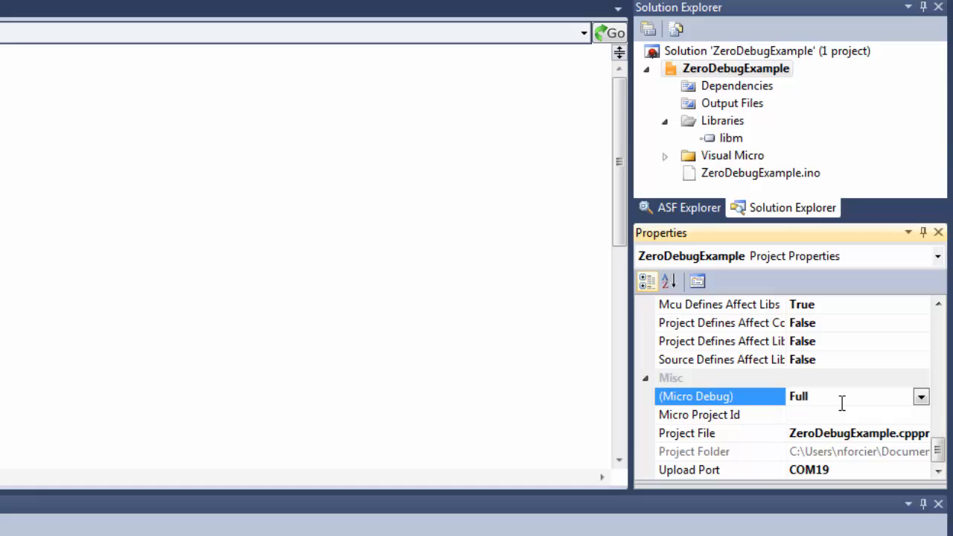
mouse_move(758, 405)
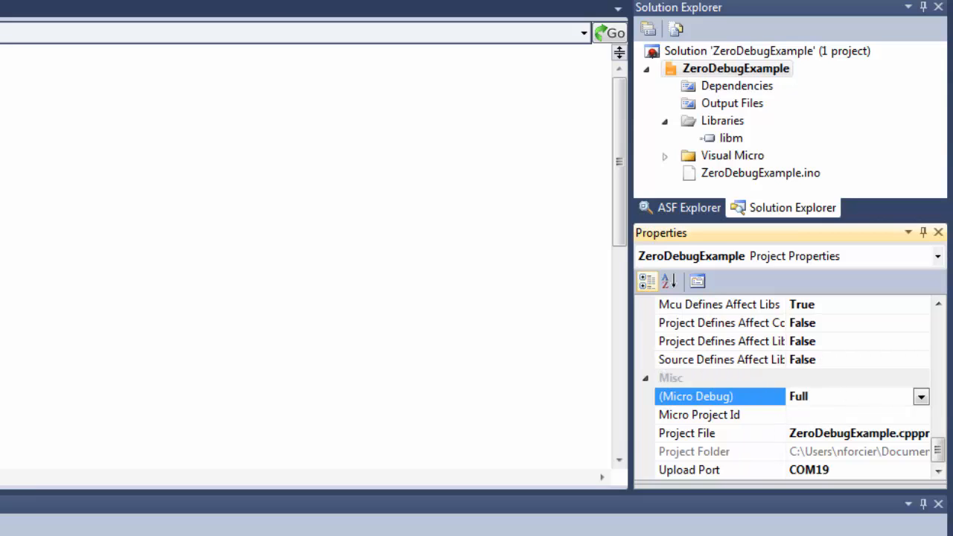
mouse_move(492, 446)
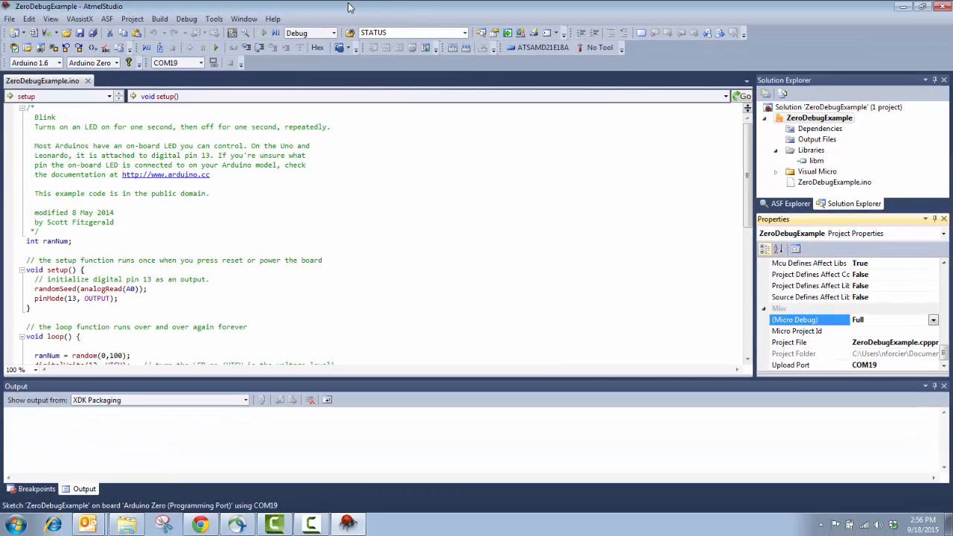
left_click(332, 32)
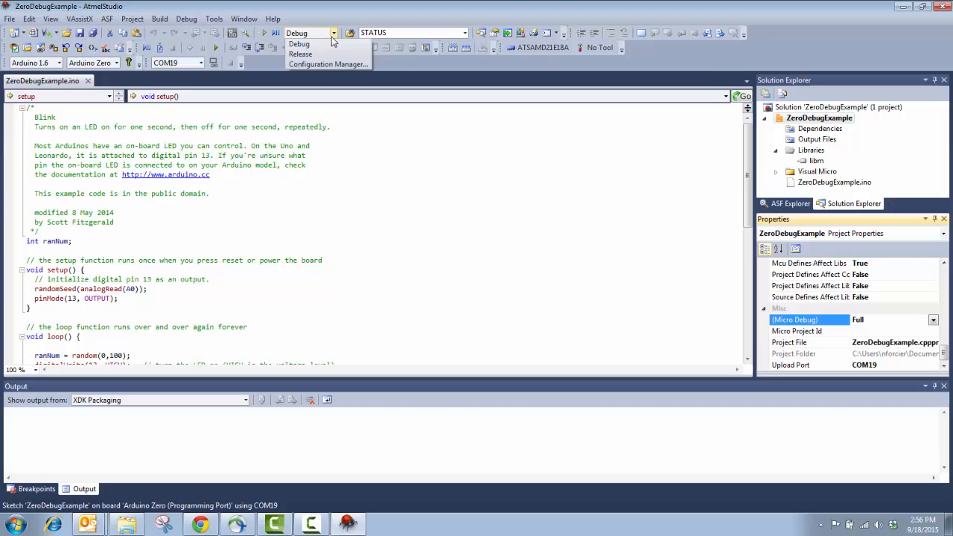
mouse_move(309, 63)
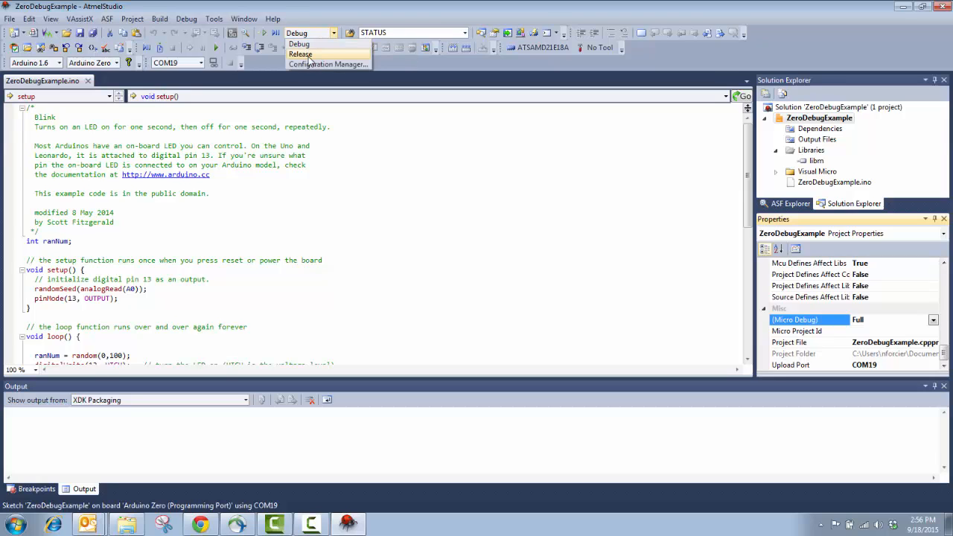
left_click(300, 54)
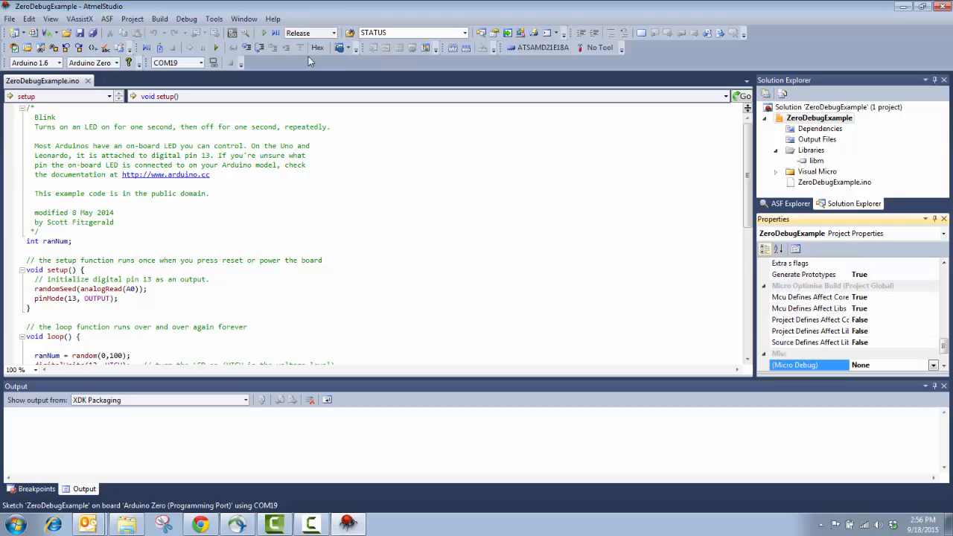
left_click(332, 32)
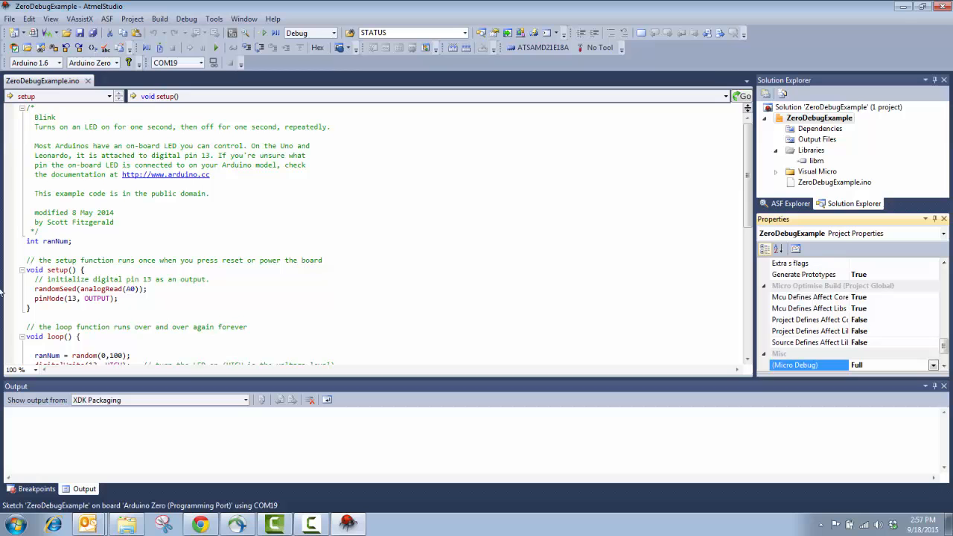
mouse_move(649, 222)
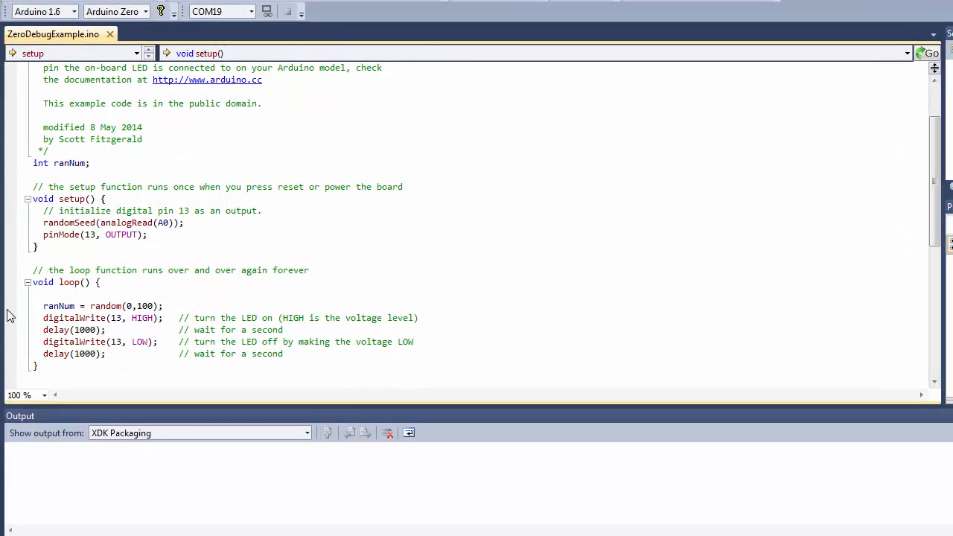
- Add a breakpoint on line 27, ranNum = random(0,100), and show the breakpoints list
left_click(9, 306)
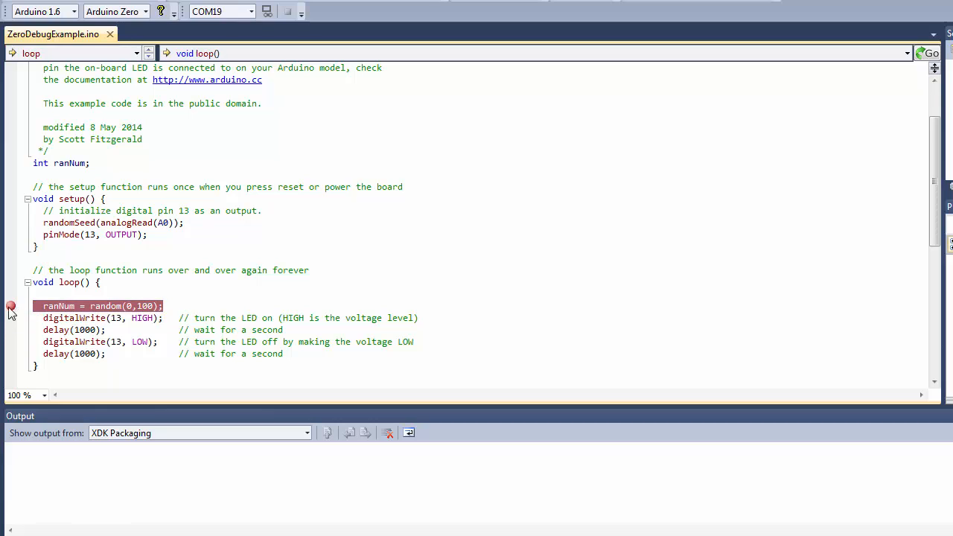
left_click(10, 305)
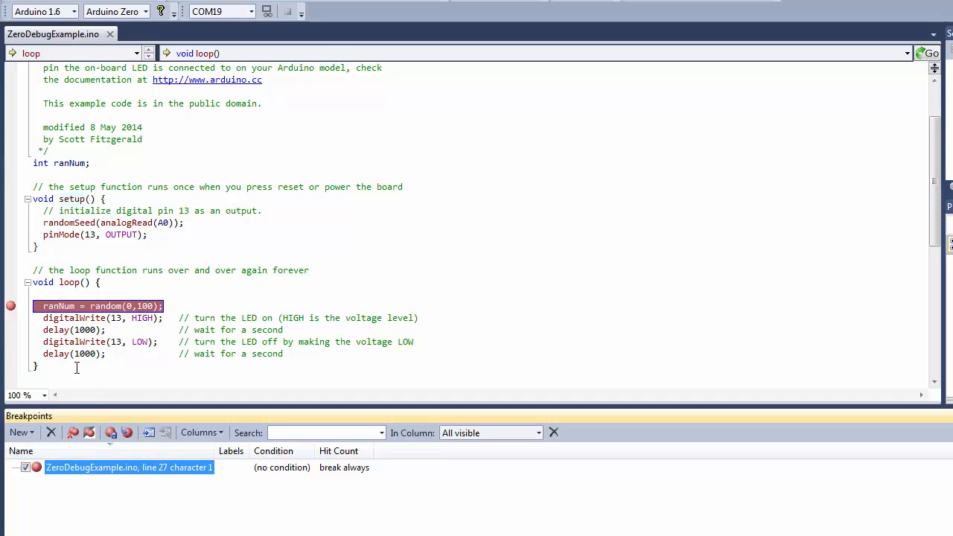
mouse_move(11, 306)
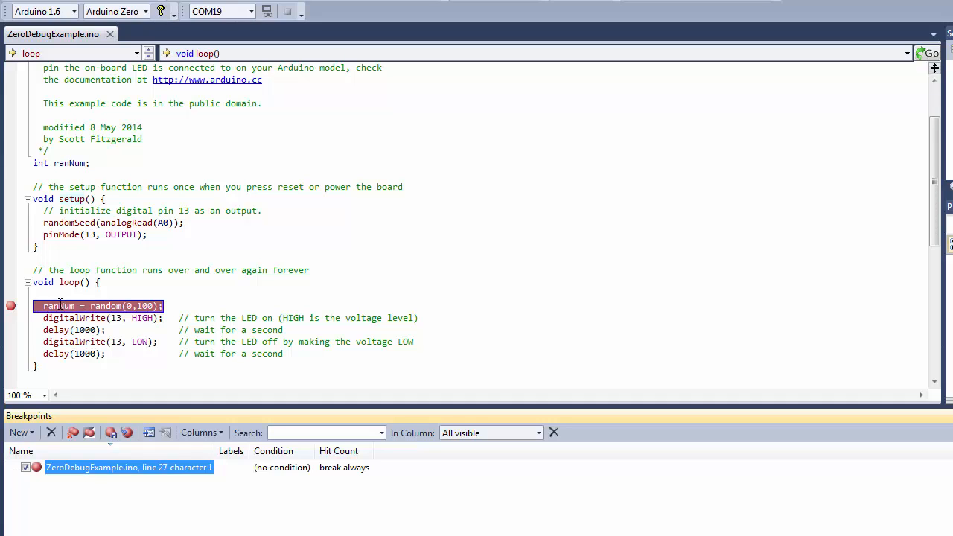
- Make the line 27 breakpoint print 'Value of ranNum is: {ranNum}' and continue execution
right_click(9, 305)
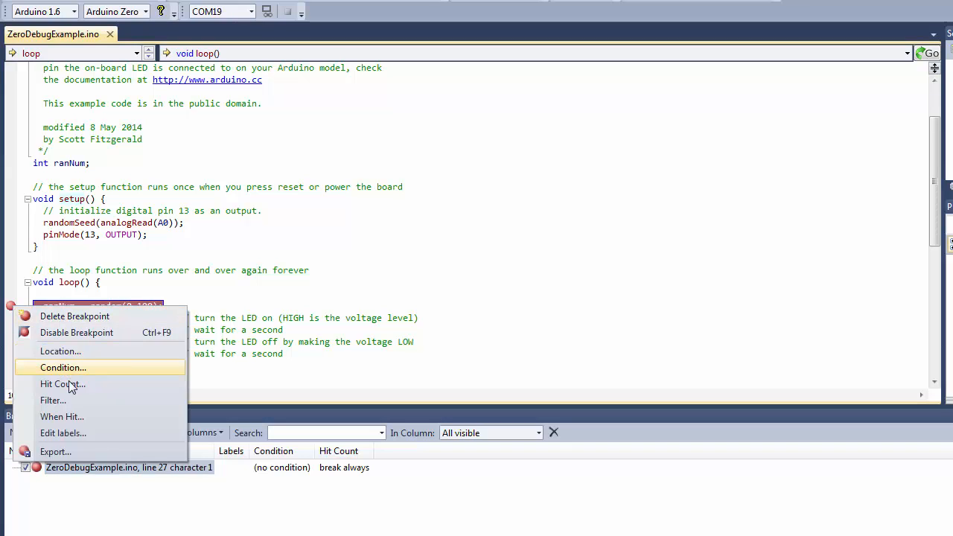
left_click(62, 416)
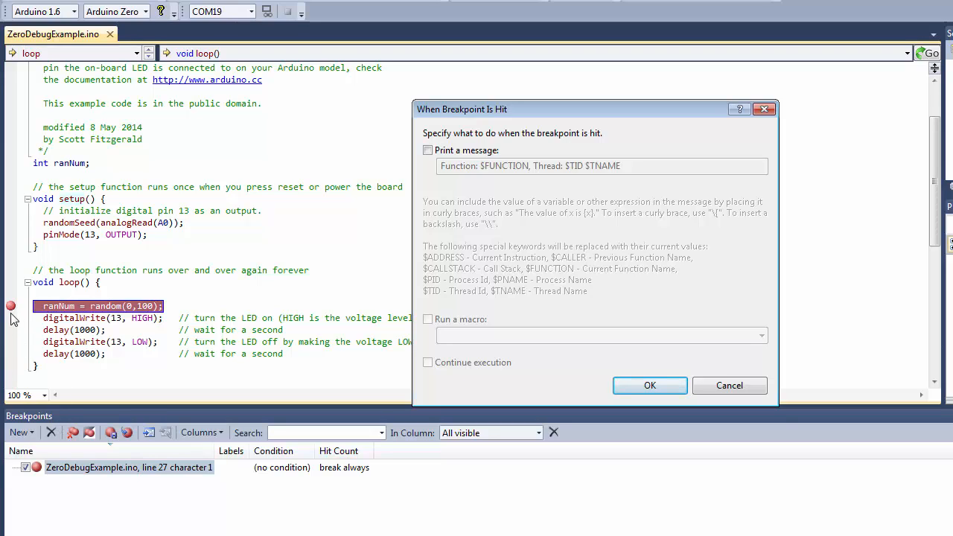
mouse_move(97, 275)
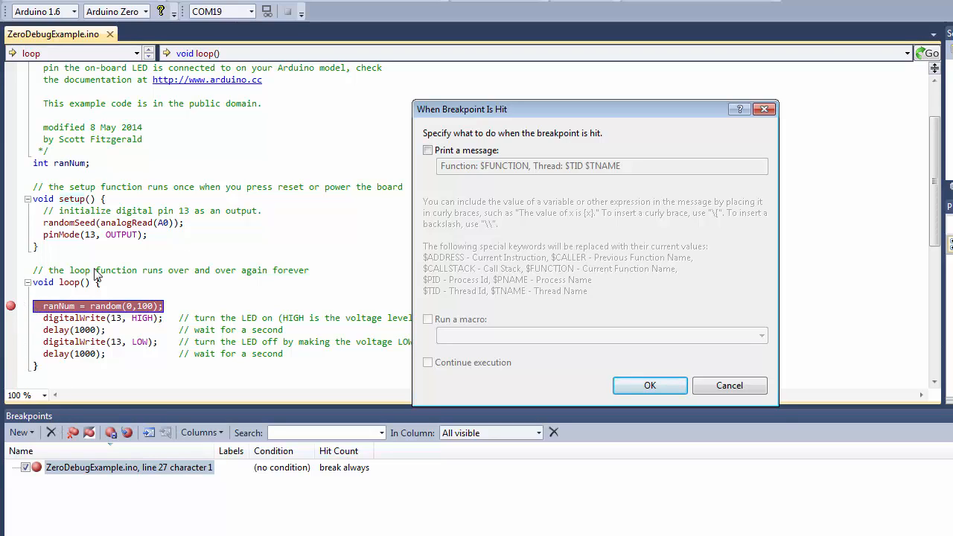
left_click(428, 151)
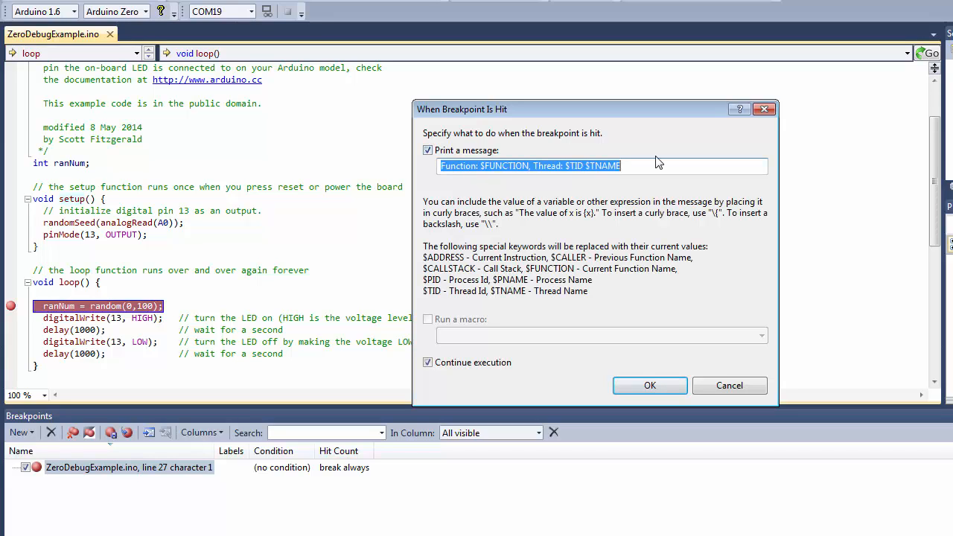
key("Delete")
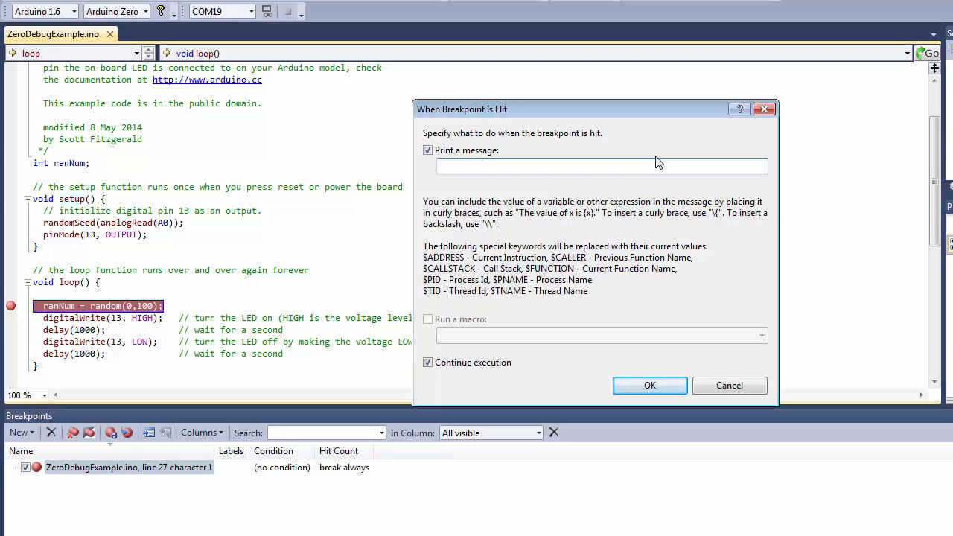
type("Value of ranNum is:")
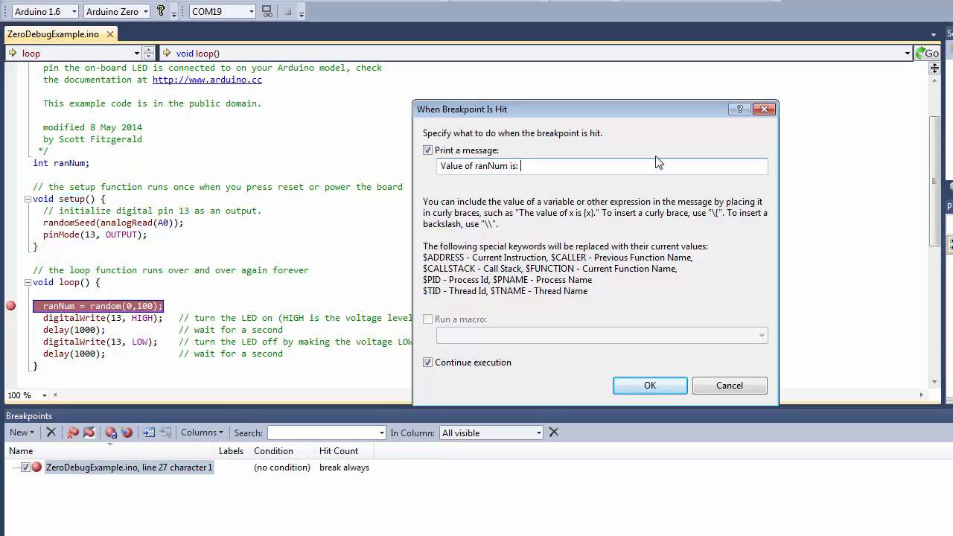
type("{")
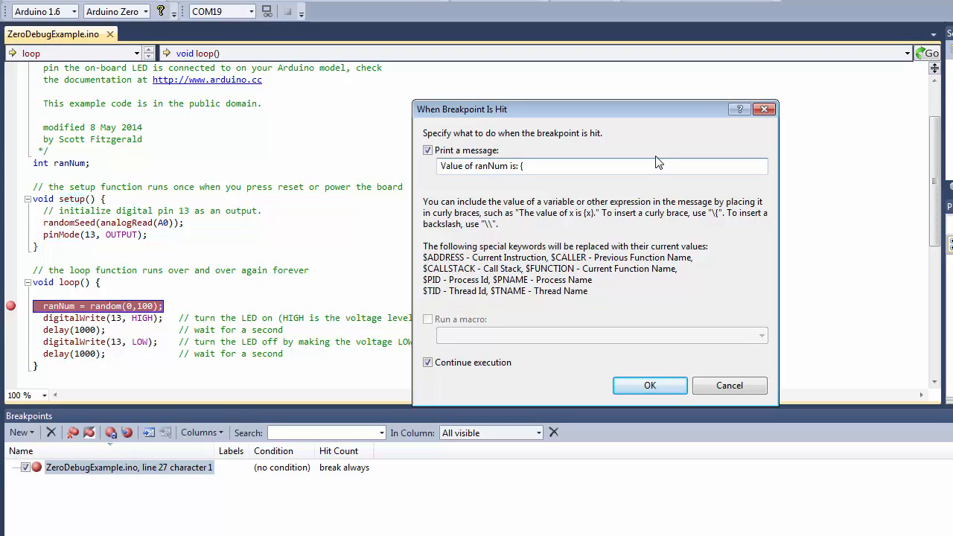
type("ran")
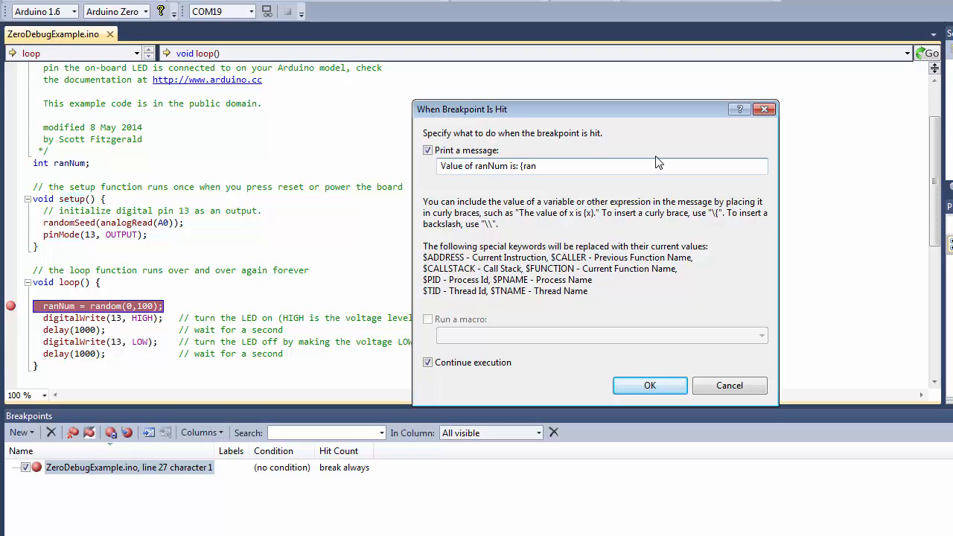
type("Num")
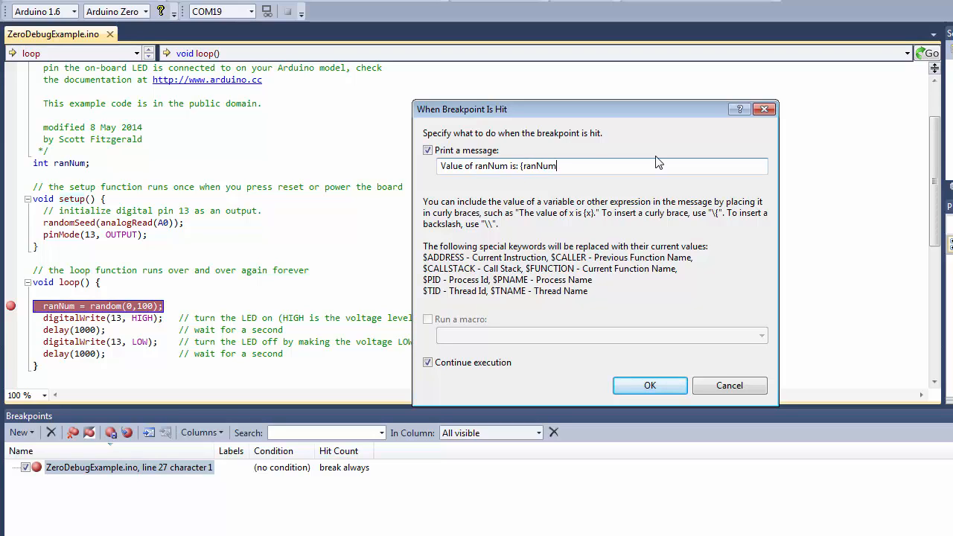
type("}")
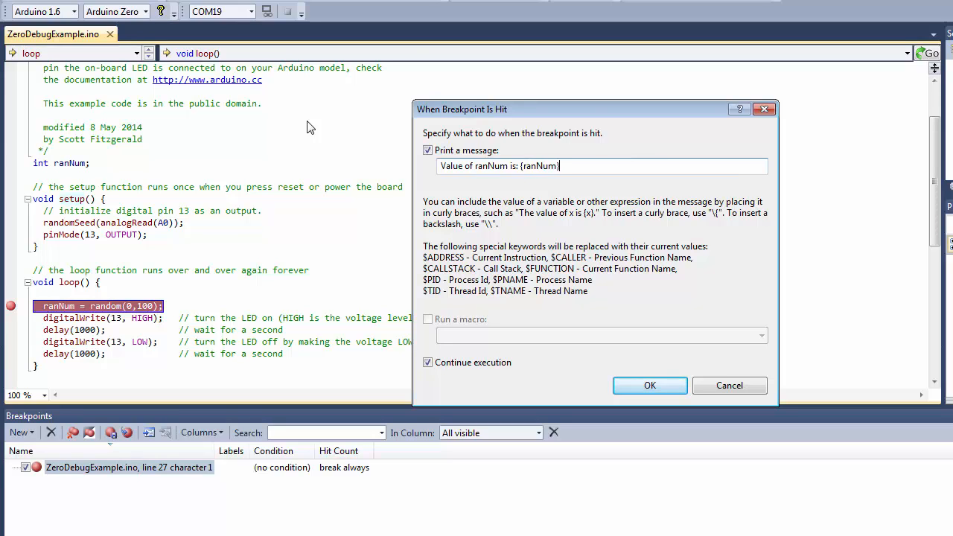
mouse_move(376, 272)
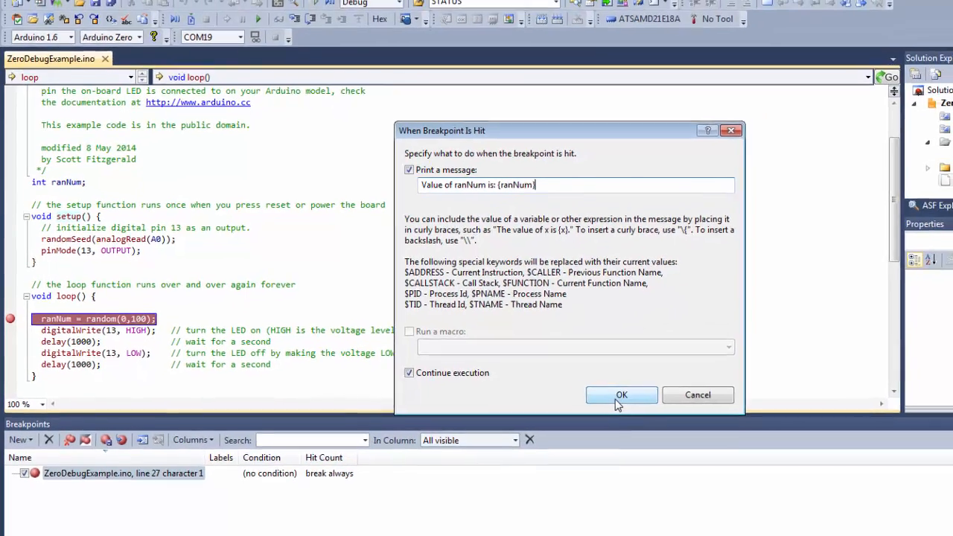
left_click(621, 394)
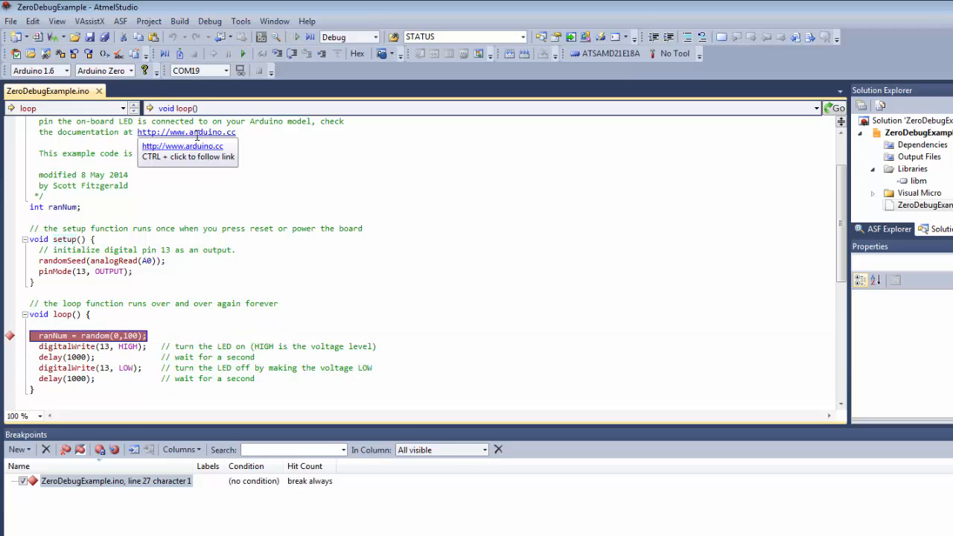
mouse_move(243, 53)
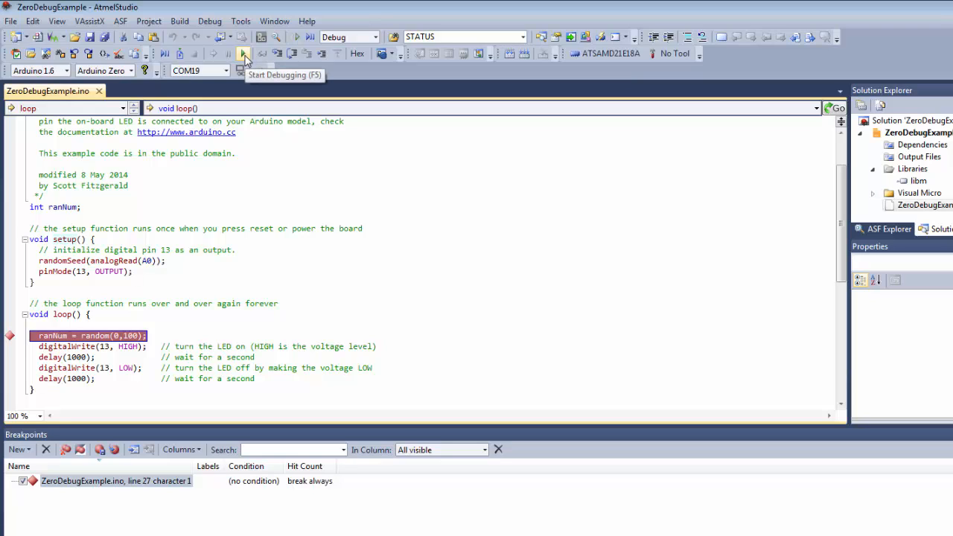
- Upload and run the sketch under the Visual Micro debugger with Start Debugging (F5)
left_click(243, 53)
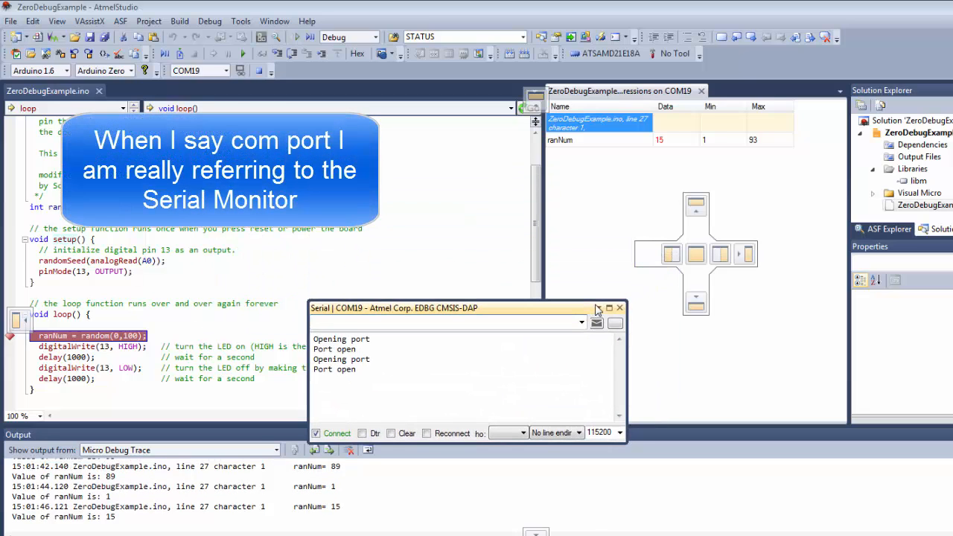
mouse_move(599, 309)
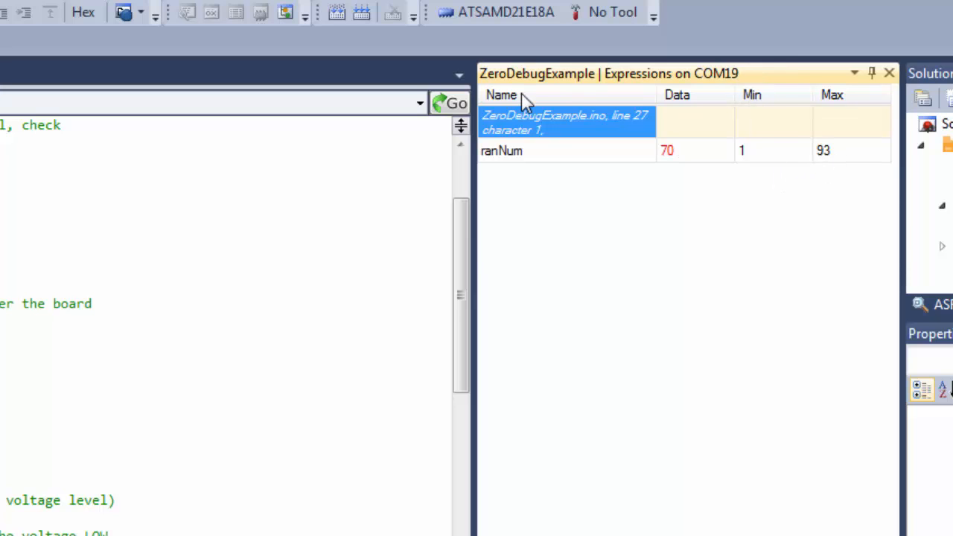
- Add a Hex column to the ranNum watch entry in the Expressions window
right_click(501, 150)
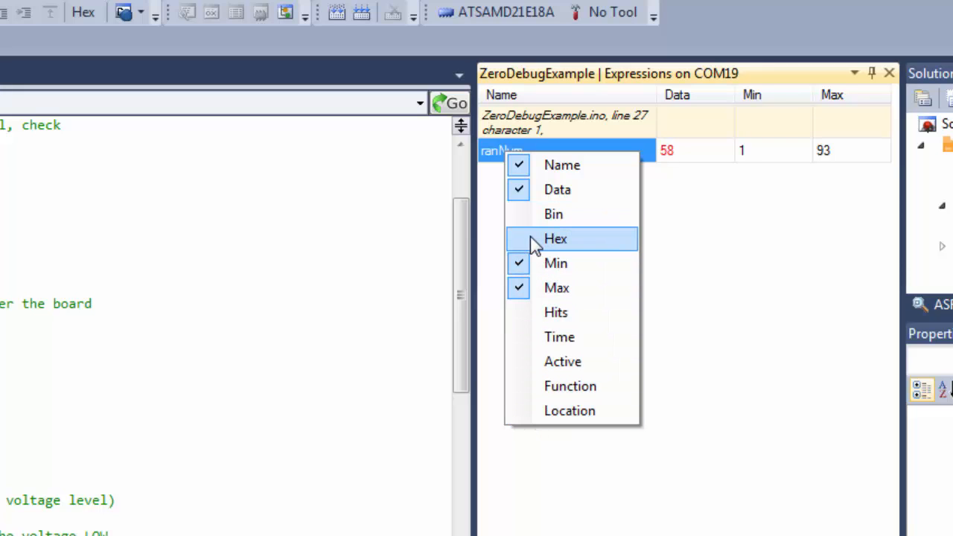
left_click(555, 238)
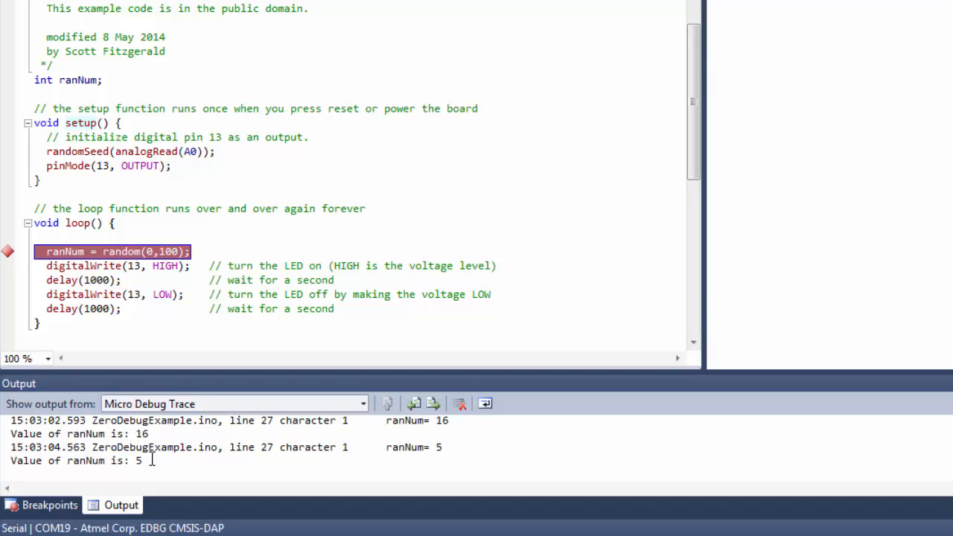
- Give the line 27 breakpoint the condition ranNum > 50
right_click(8, 251)
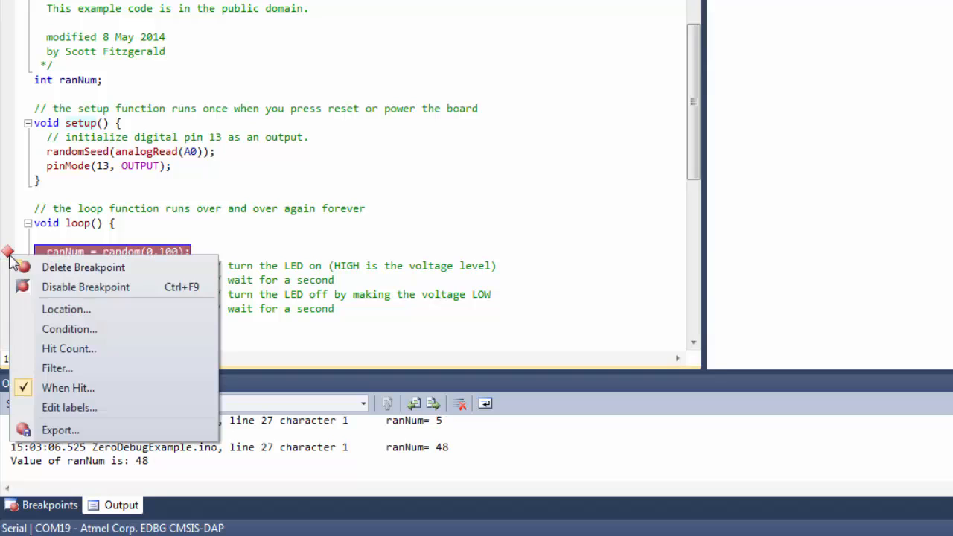
mouse_move(67, 310)
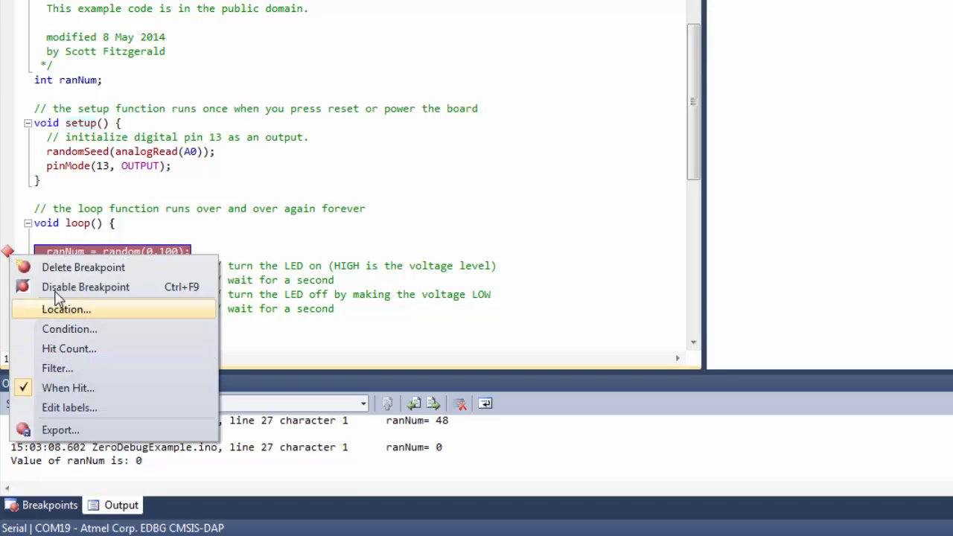
mouse_move(69, 329)
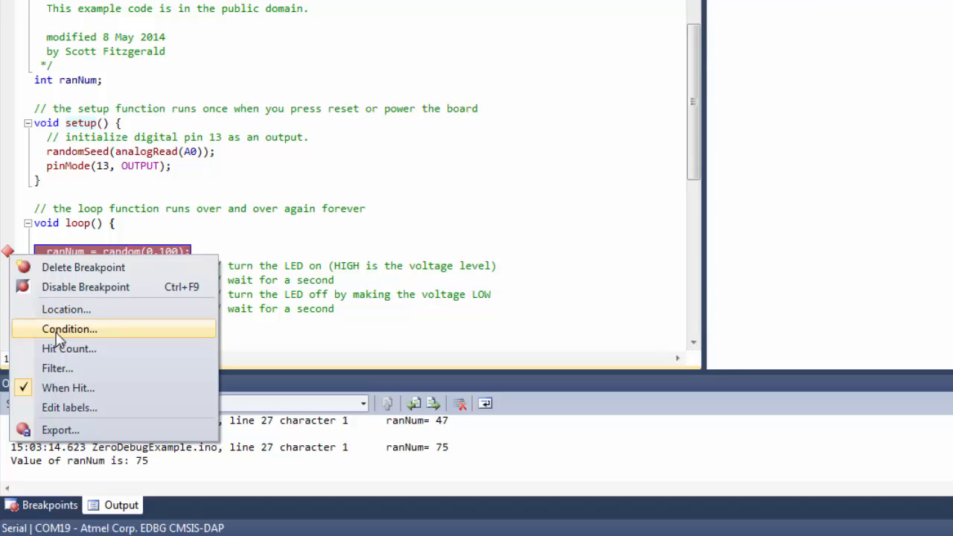
left_click(70, 329)
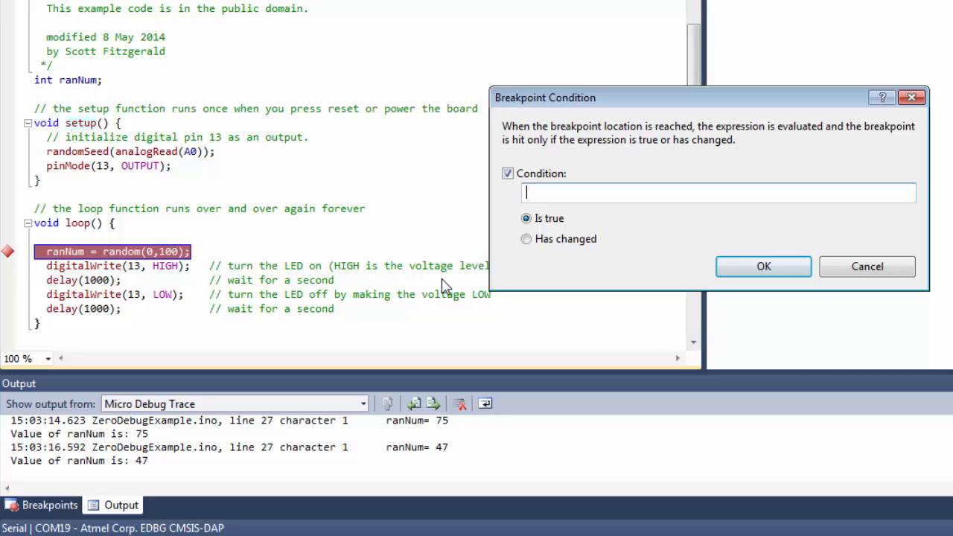
type("r")
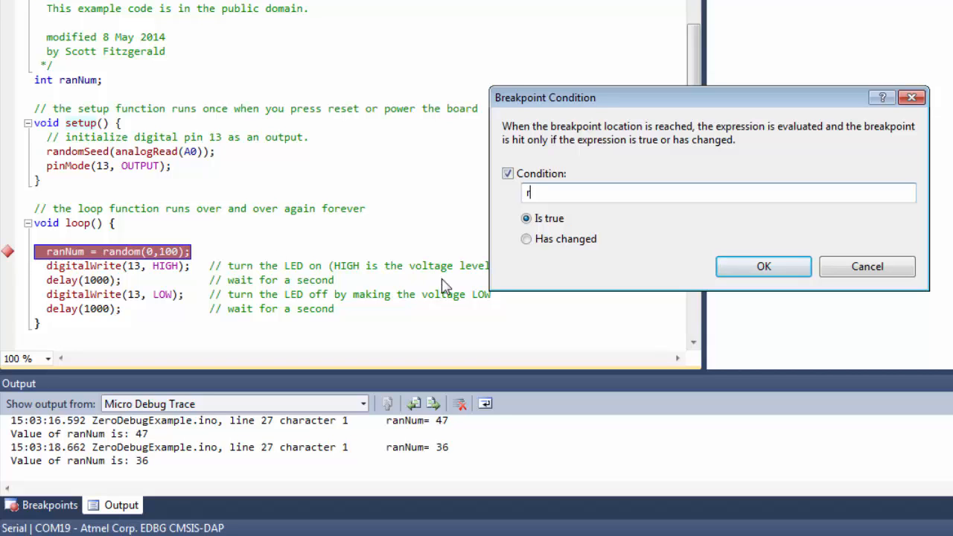
type("anNum >")
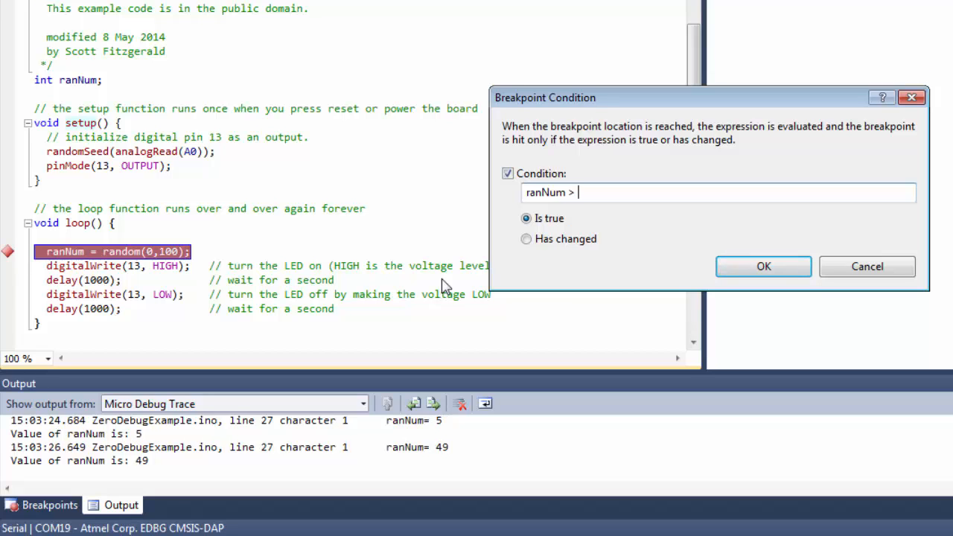
type("50")
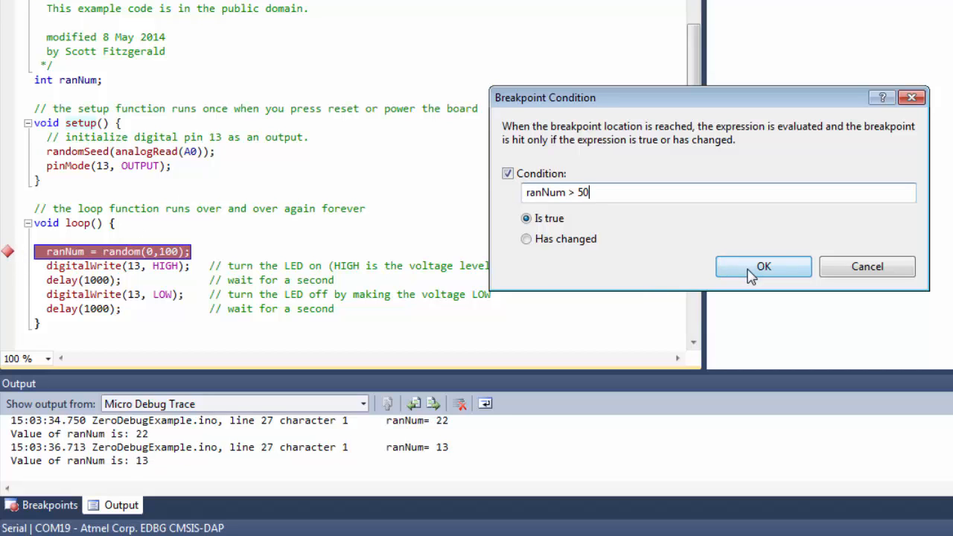
left_click(763, 266)
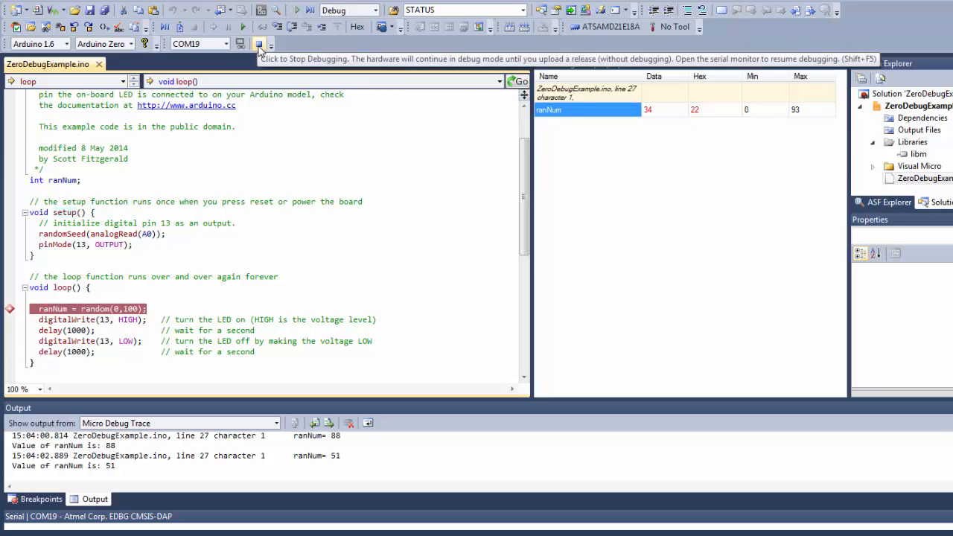
- Restart Visual Micro tracing so only conditional ranNum hits above 50 are logged
left_click(257, 44)
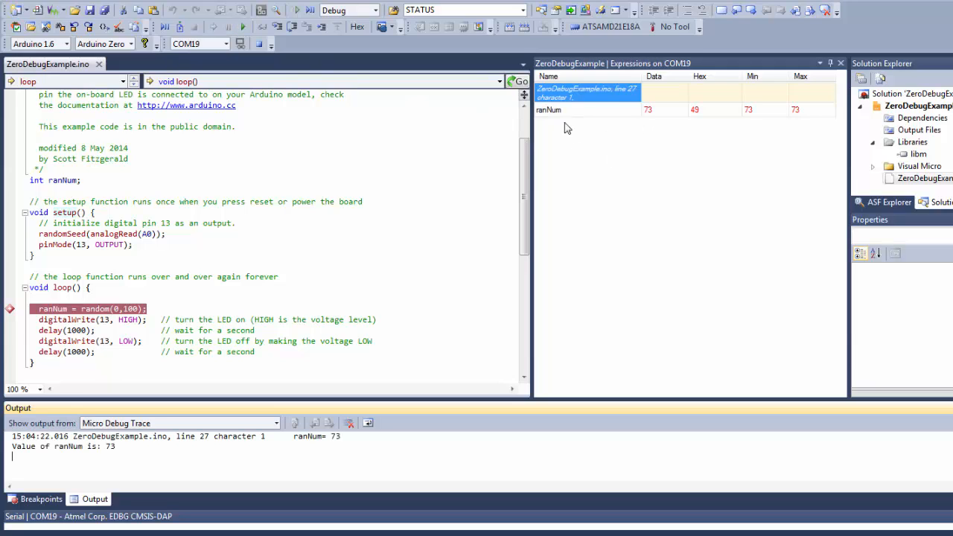
mouse_move(662, 127)
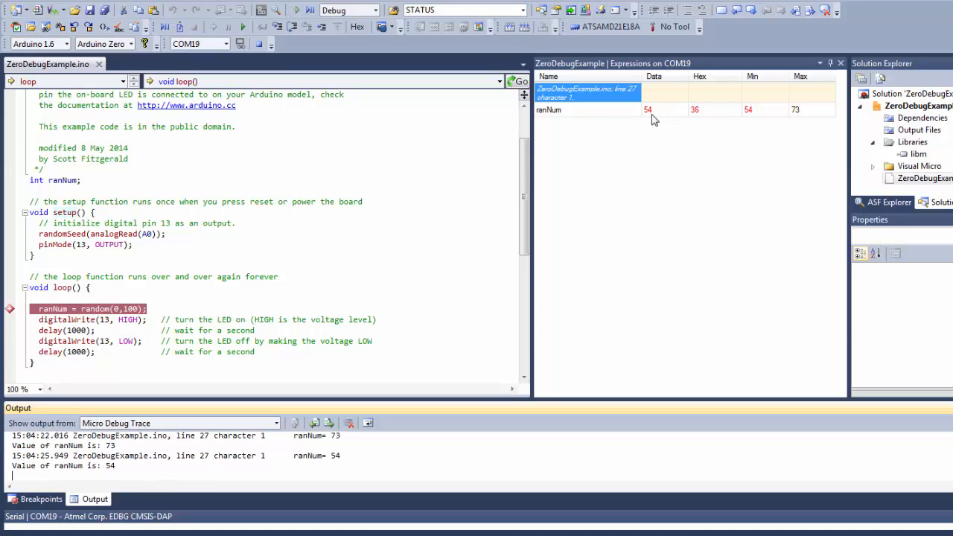
mouse_move(657, 116)
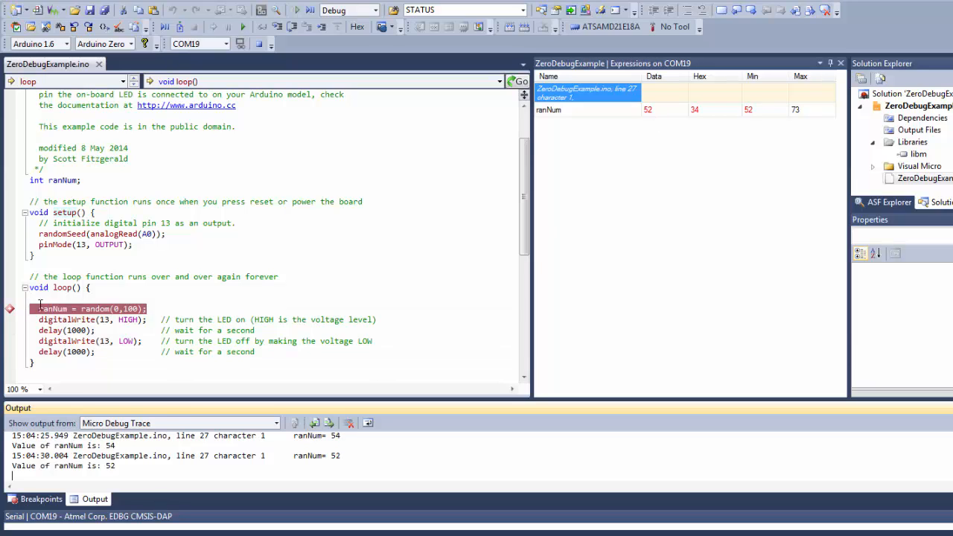
mouse_move(20, 315)
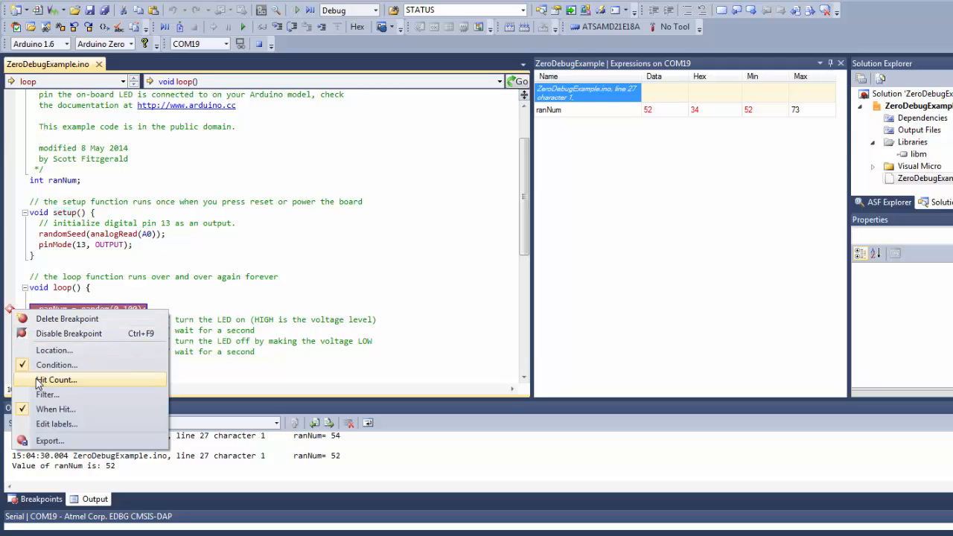
- Review the line 27 breakpoint's hit count rules and close them, leaving break always
left_click(56, 379)
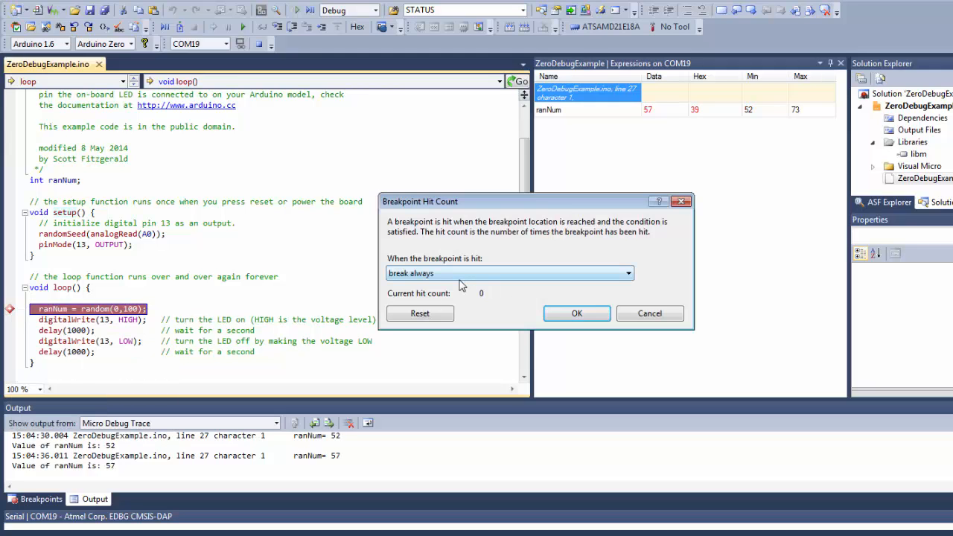
left_click(628, 273)
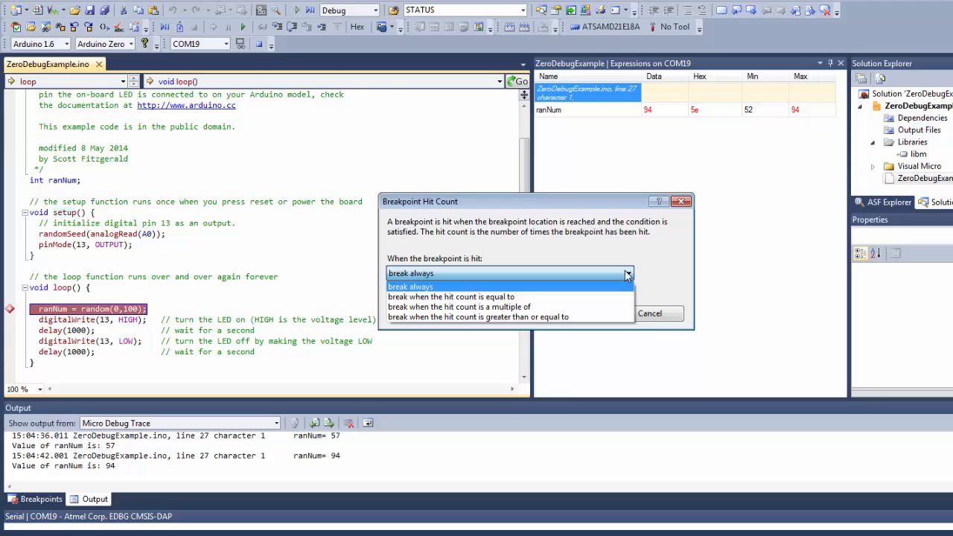
mouse_move(681, 202)
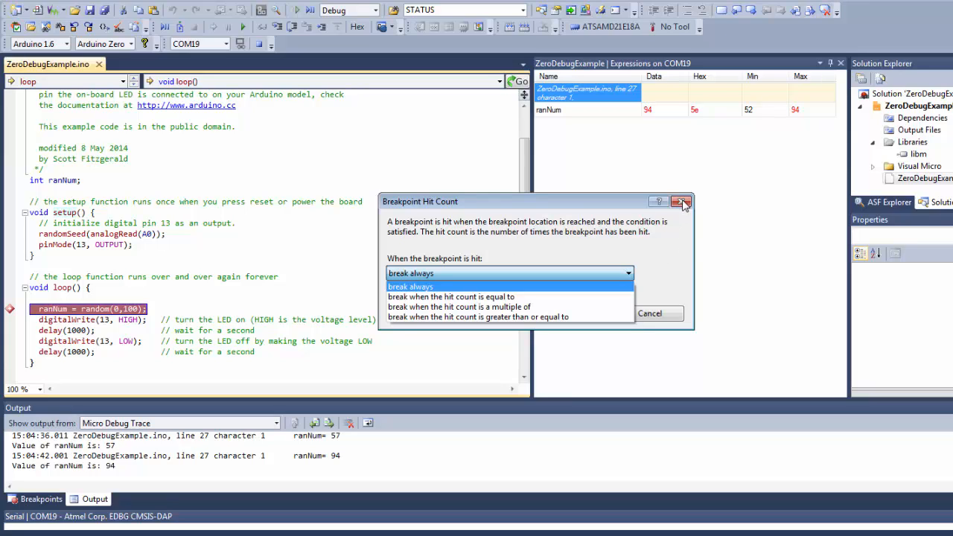
left_click(410, 286)
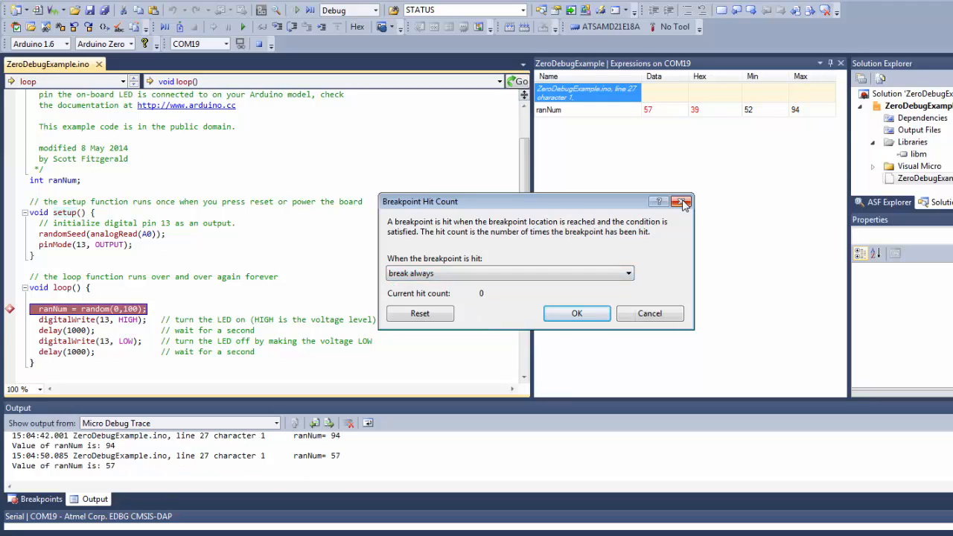
left_click(681, 202)
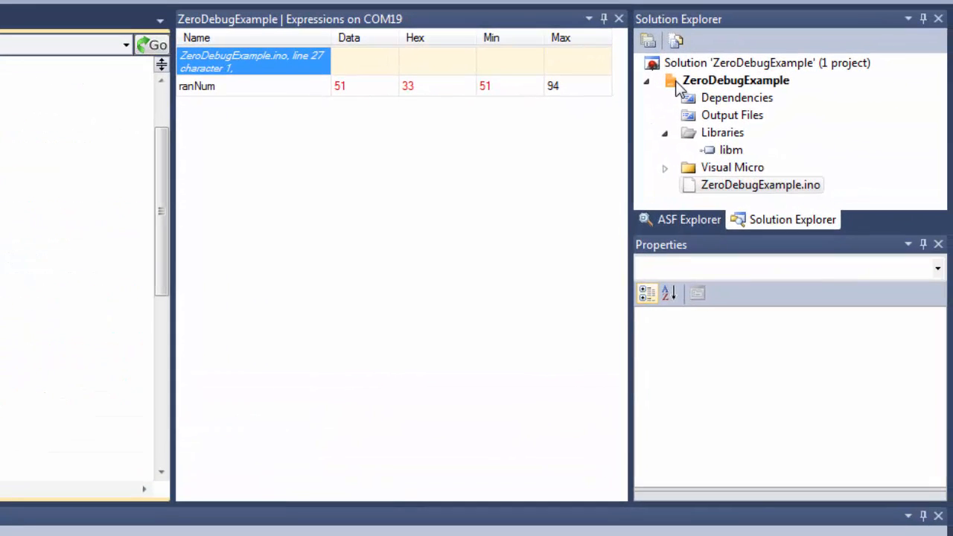
- Set Report Analogs and Report Digitals to True under the project's Micro Debug Reporting properties
left_click(727, 80)
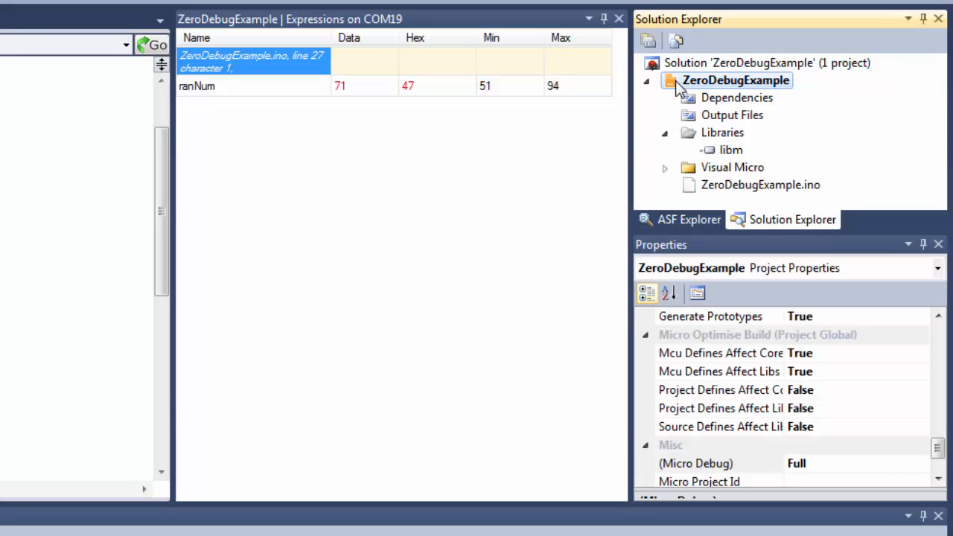
mouse_move(693, 111)
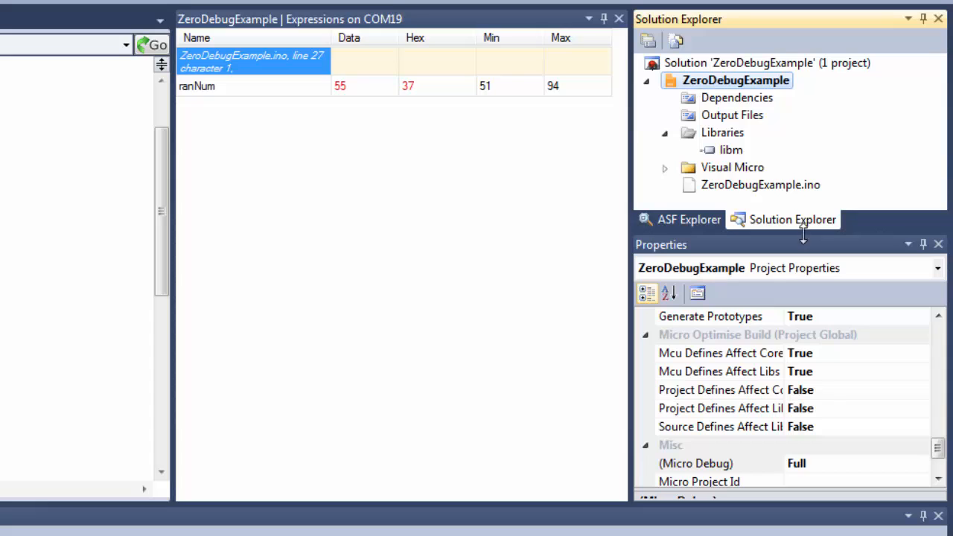
mouse_move(934, 417)
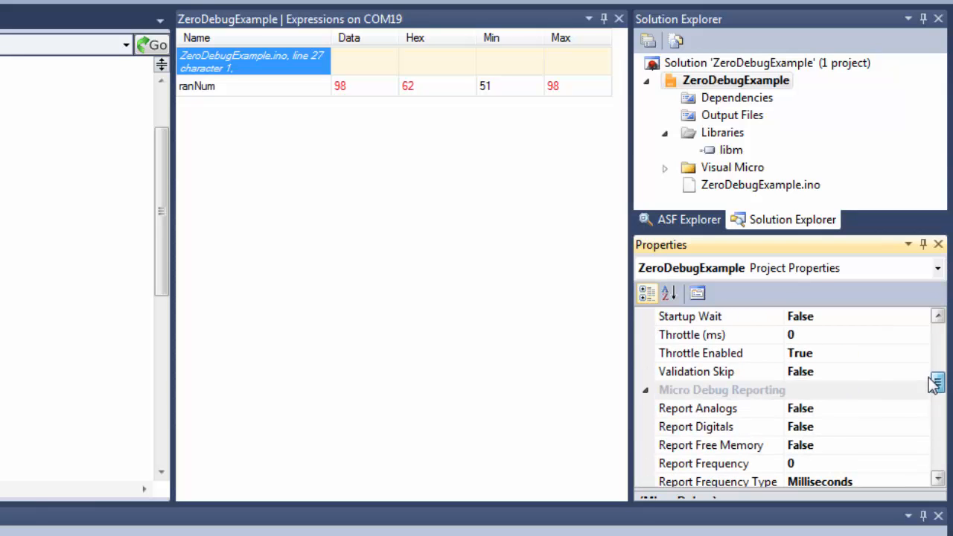
scroll("down", 3)
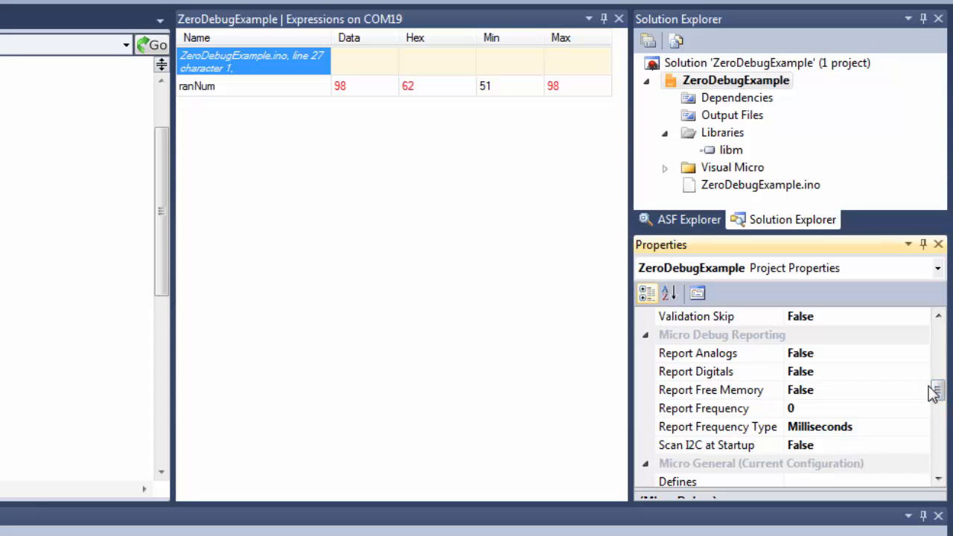
mouse_move(817, 361)
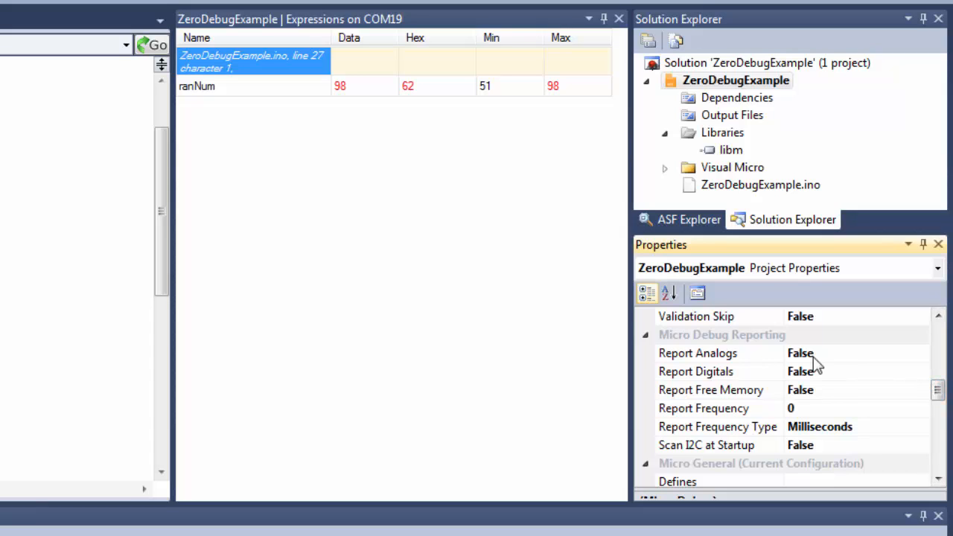
mouse_move(765, 362)
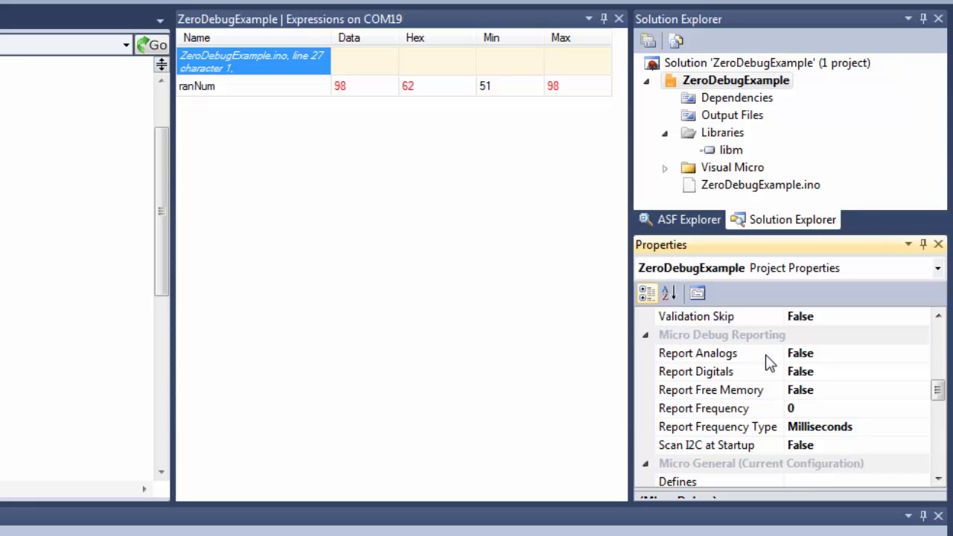
mouse_move(735, 378)
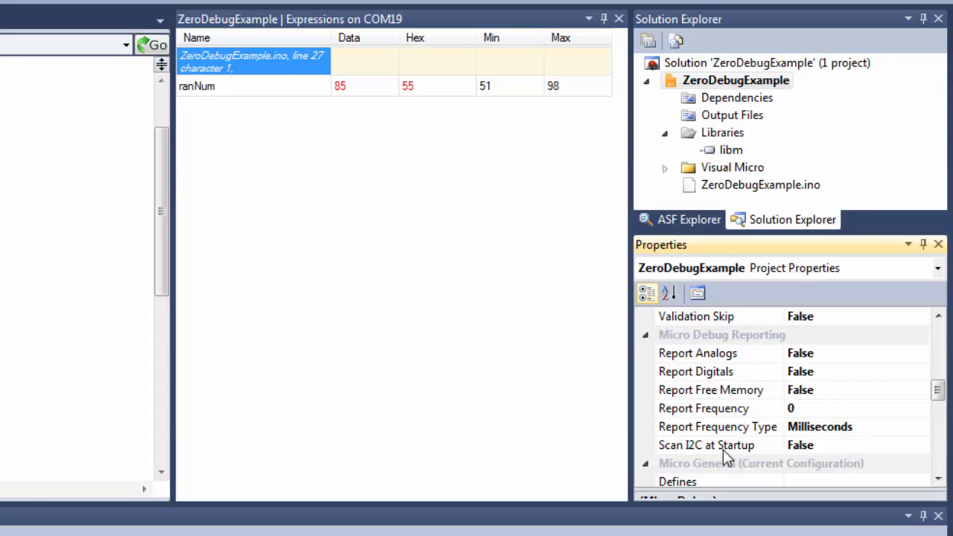
mouse_move(783, 458)
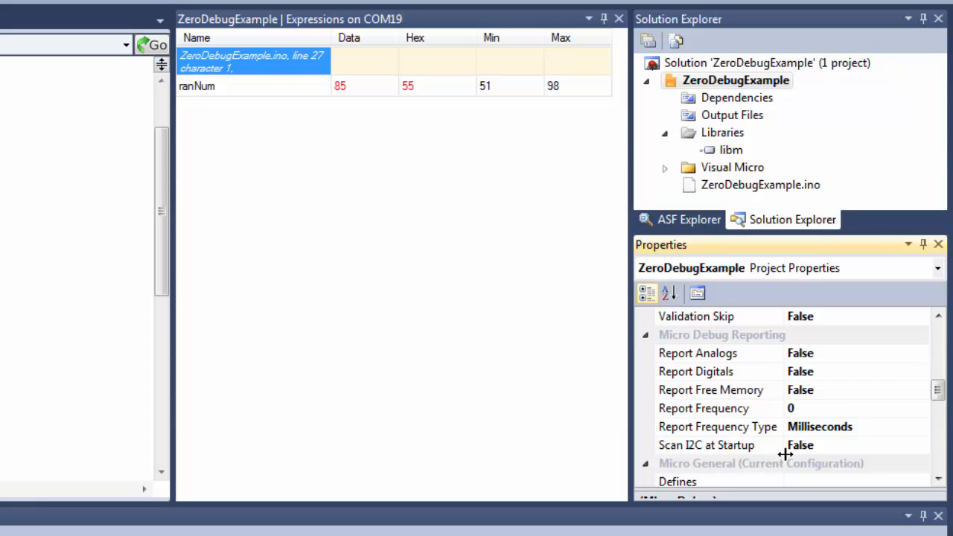
mouse_move(945, 477)
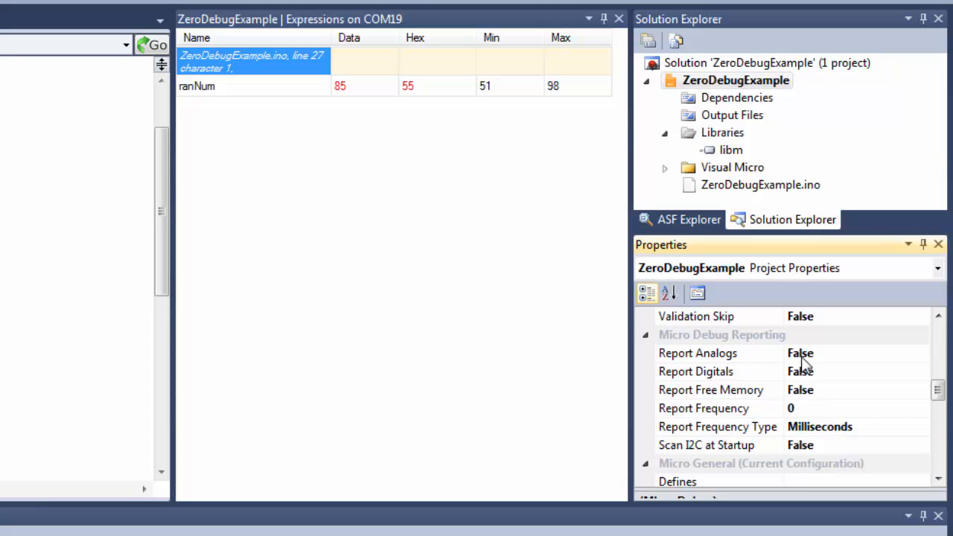
left_click(697, 353)
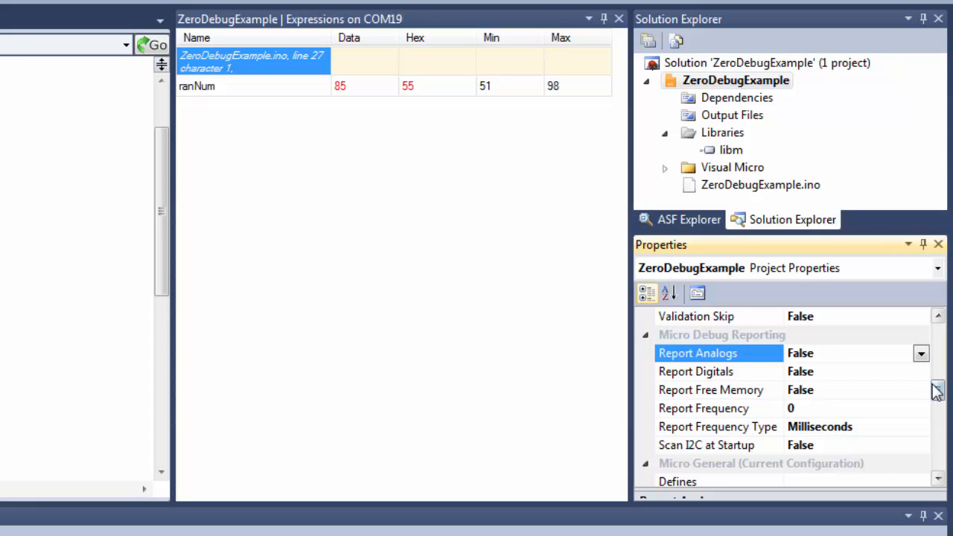
left_click(920, 353)
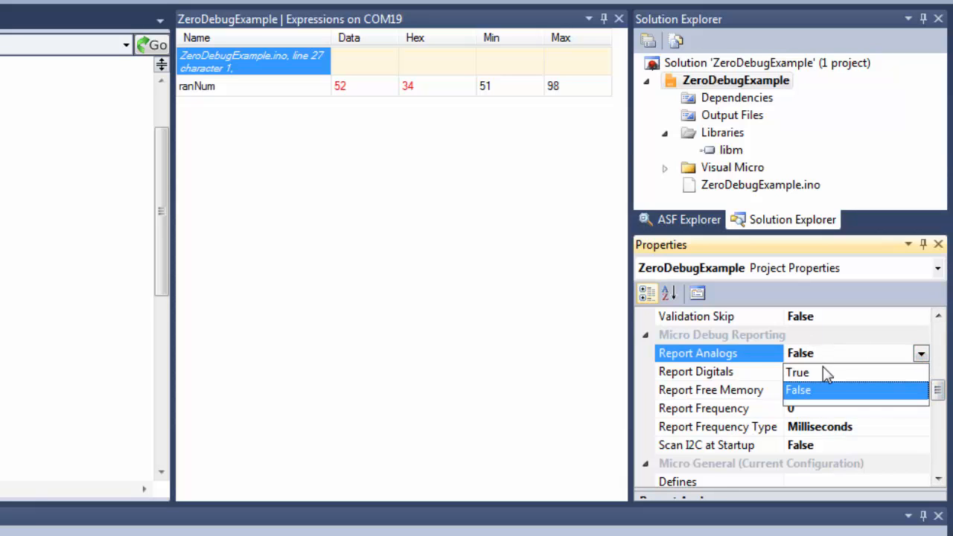
left_click(798, 371)
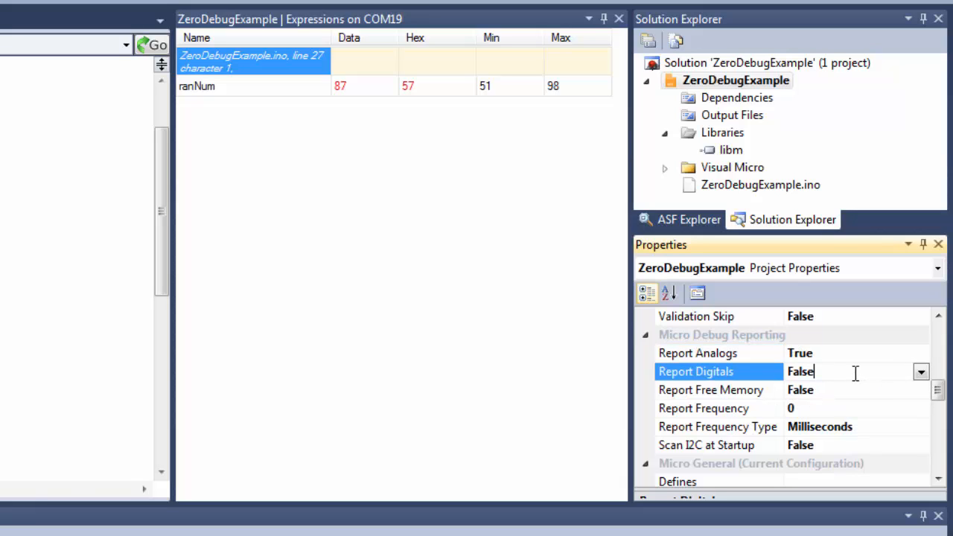
left_click(921, 372)
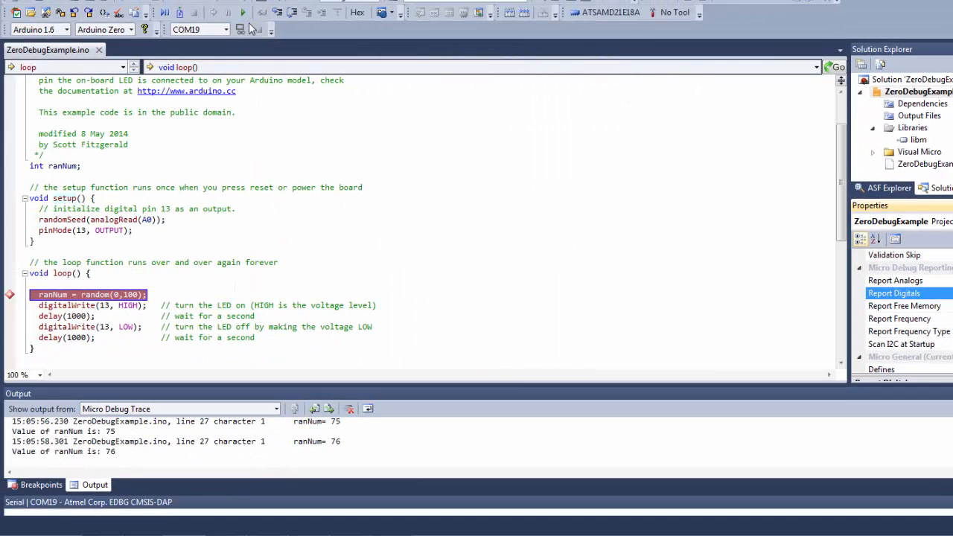
- Rebuild and upload the debug sketch to the Arduino Zero with the new pin reporting settings
left_click(244, 12)
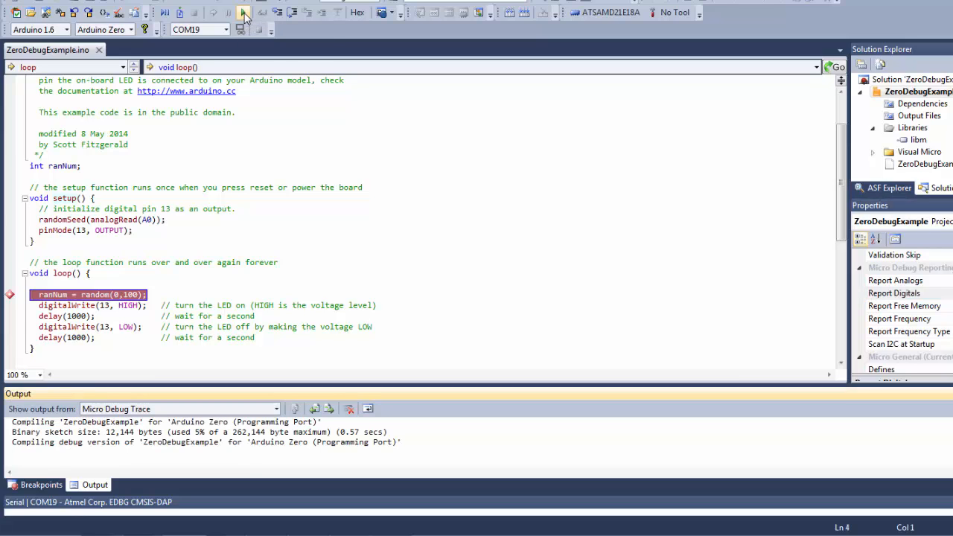
left_click(245, 13)
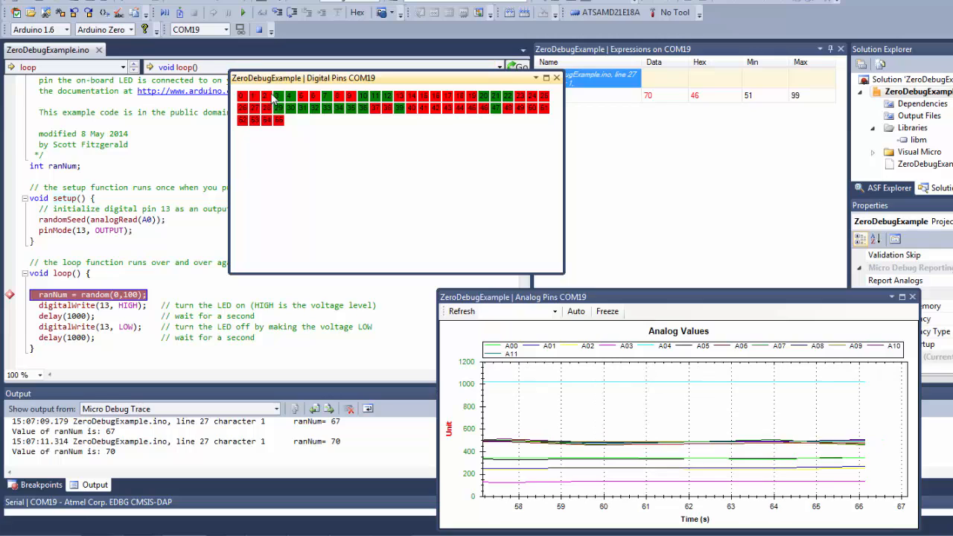
mouse_move(472, 100)
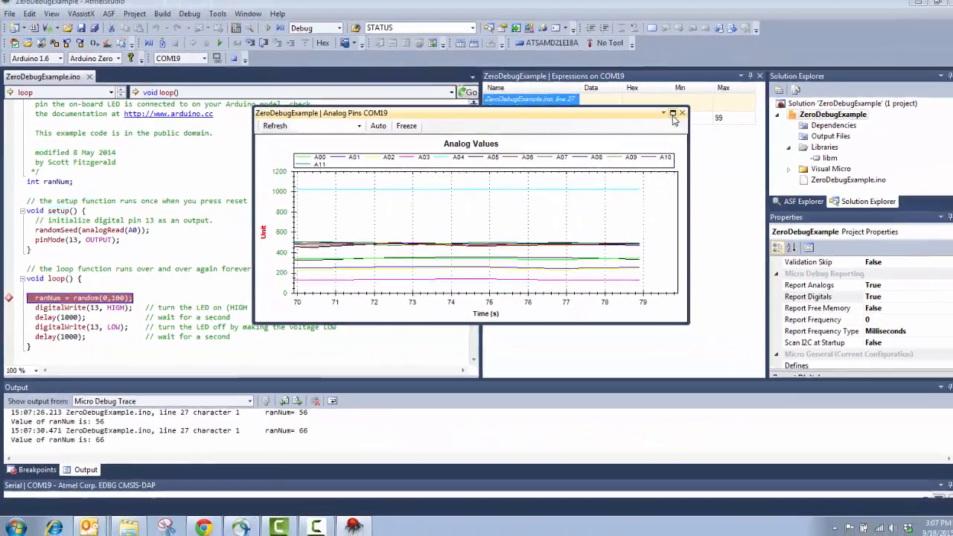
- Close the Analog Pins graph window after watching the live pin values
left_click(672, 113)
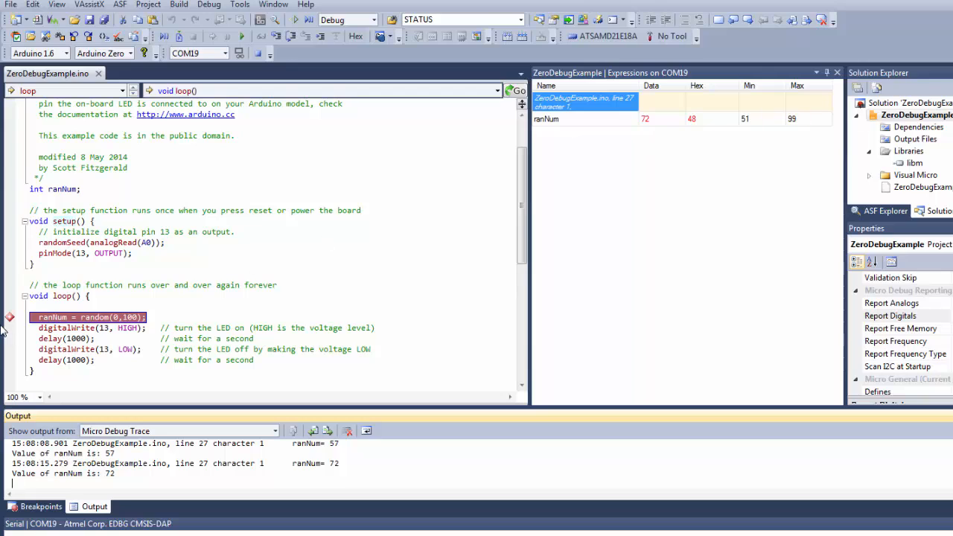
- Switch the solution build configuration from Debug to Release and confirm it stays Release
right_click(9, 316)
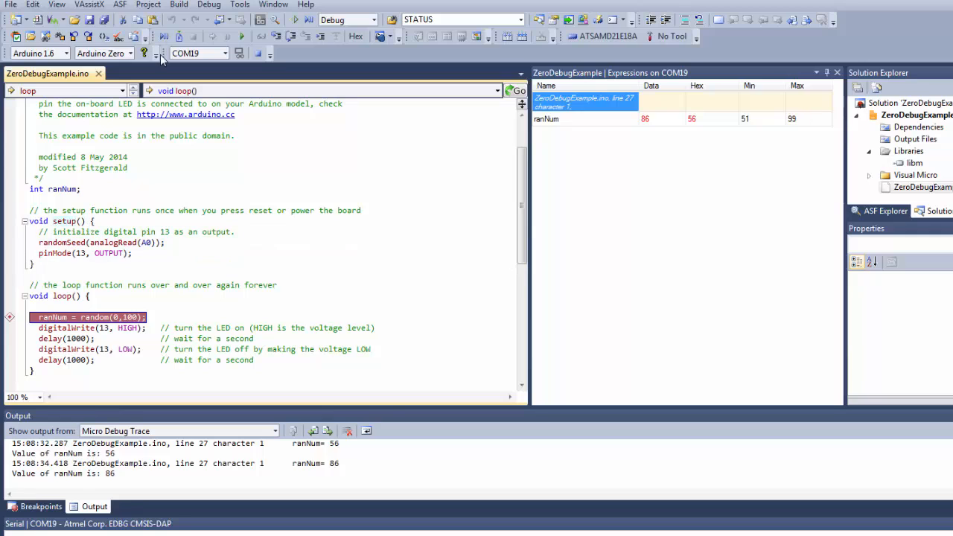
left_click(371, 20)
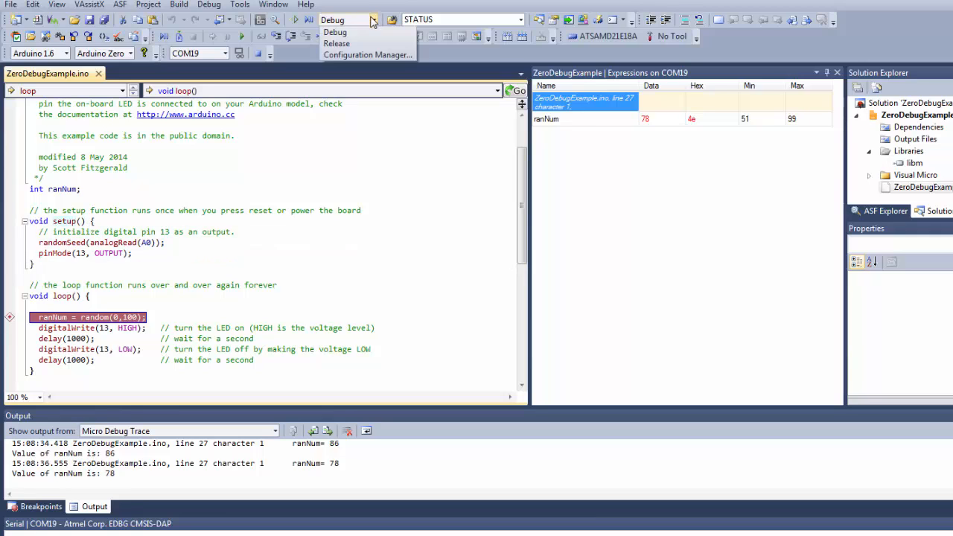
left_click(336, 42)
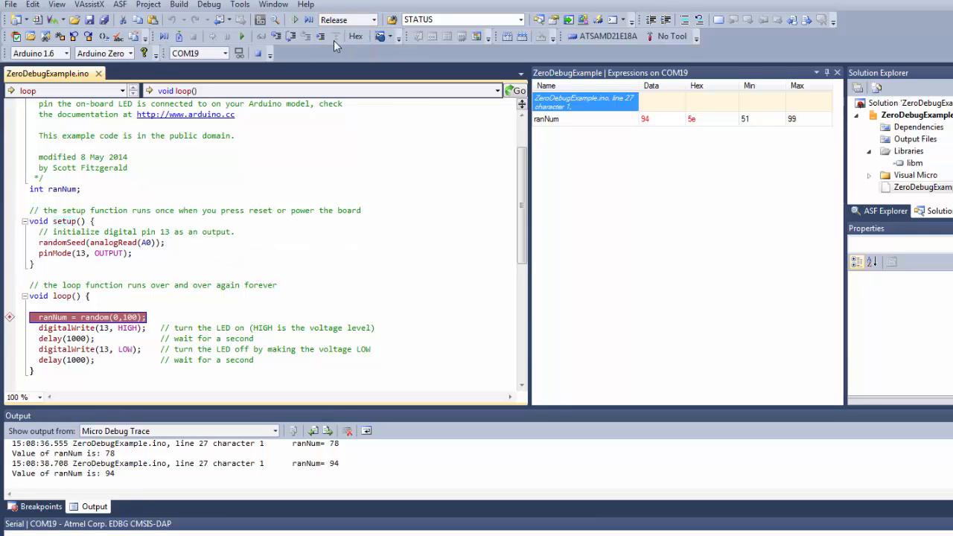
mouse_move(342, 26)
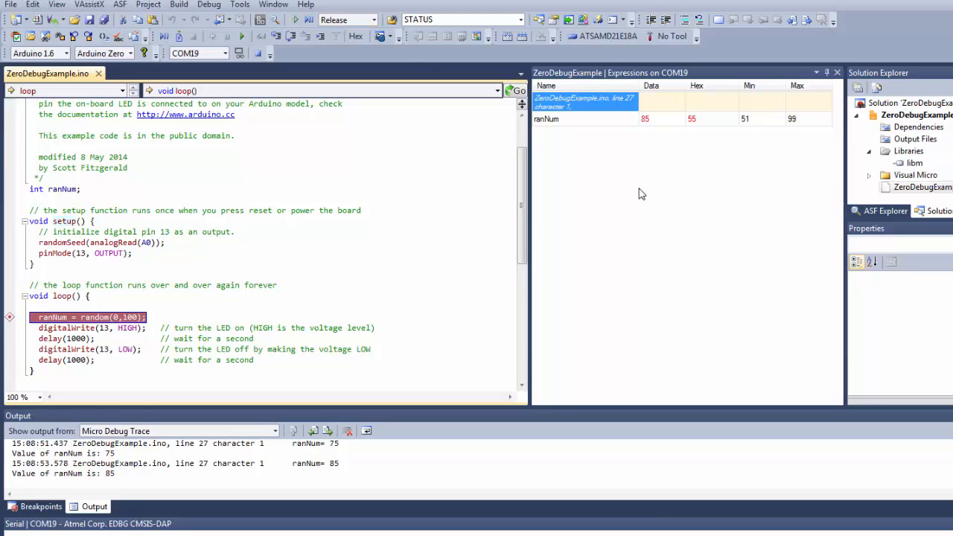
left_click(366, 19)
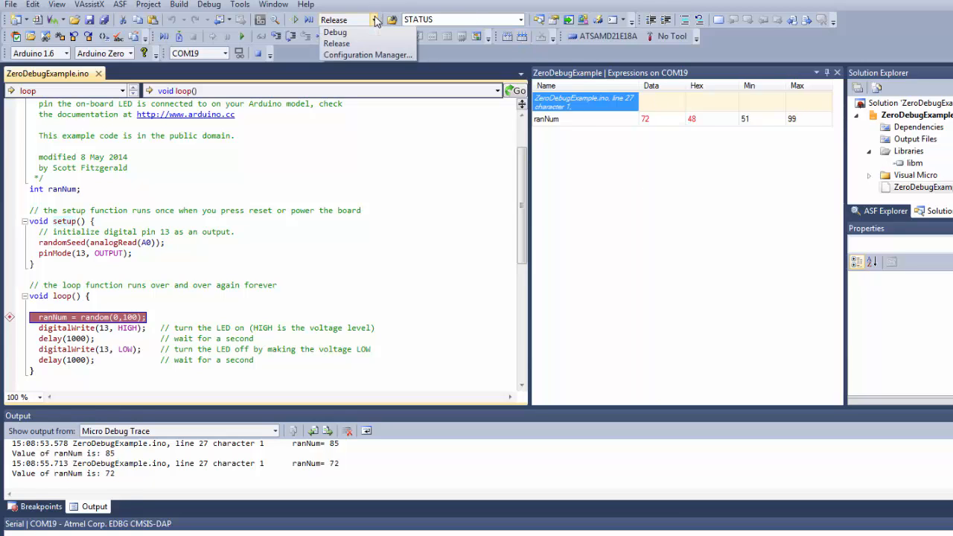
left_click(335, 32)
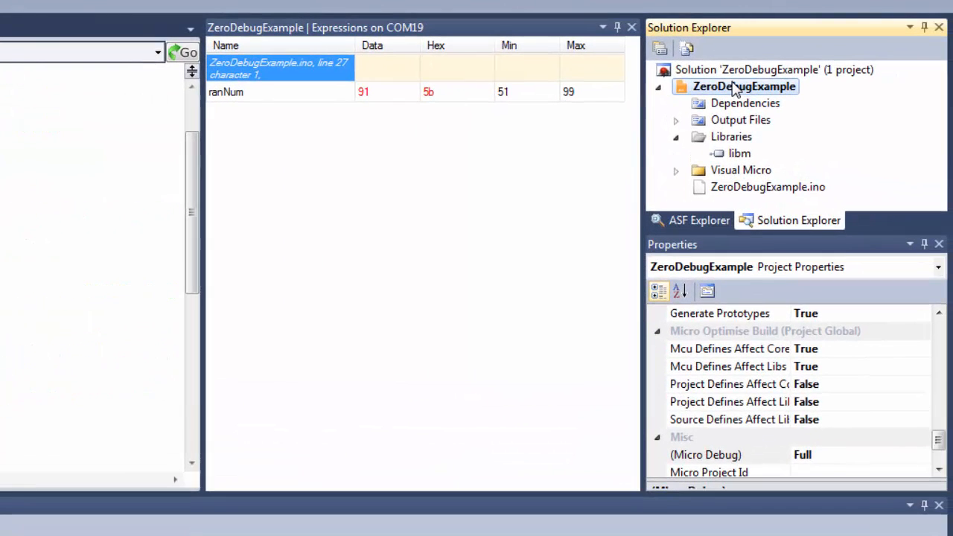
- Show the project's Release properties, scrolled down to the Micro Debug Reporting group
left_click(708, 455)
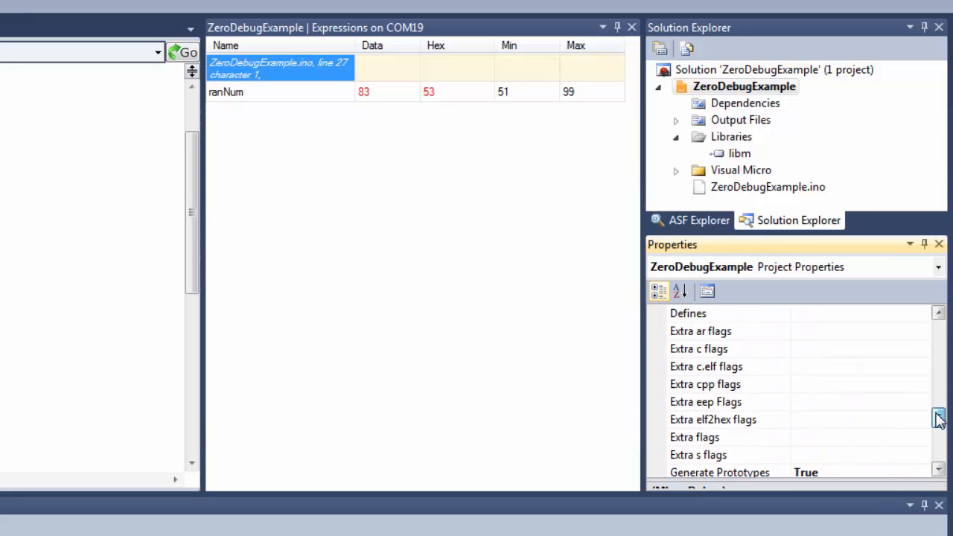
scroll("down", 3)
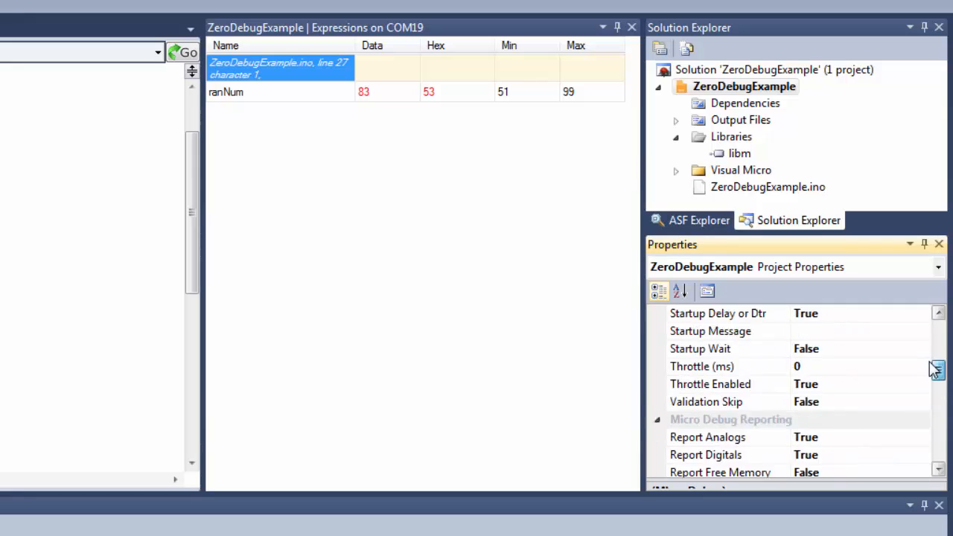